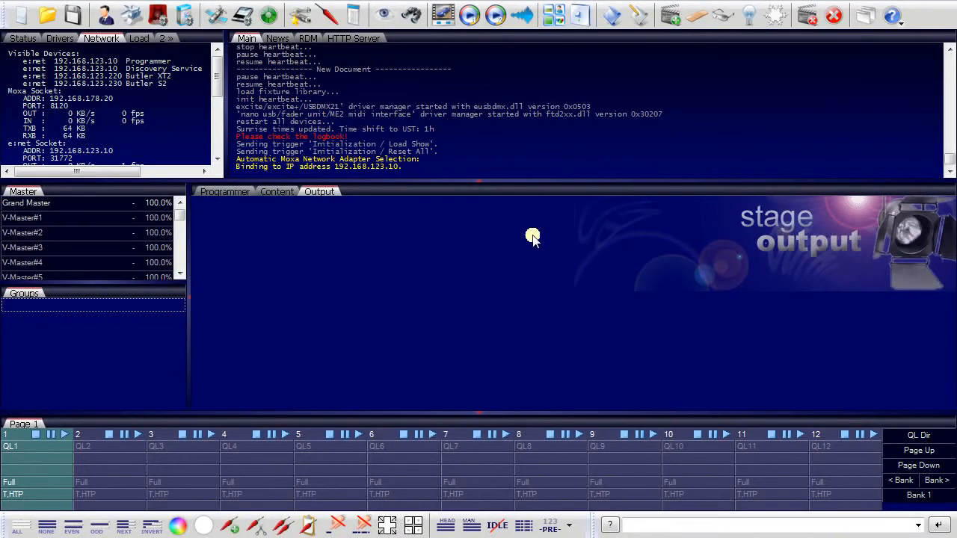
pyautogui.moveTo(368, 240)
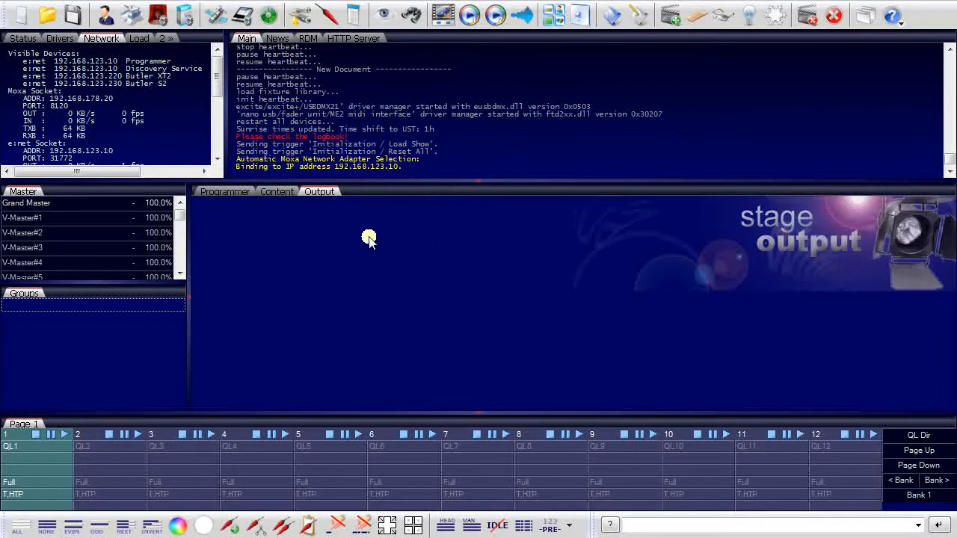
pyautogui.moveTo(290, 248)
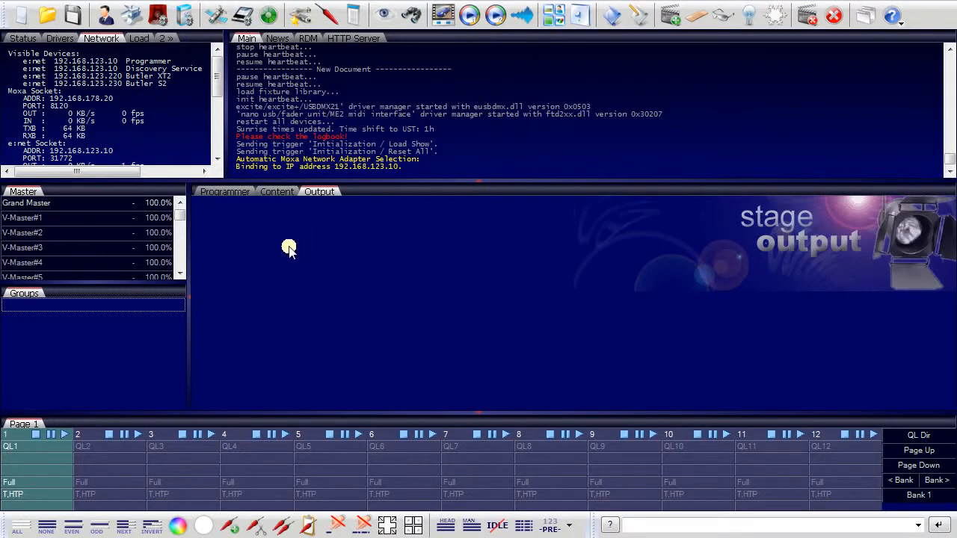
pyautogui.moveTo(238, 226)
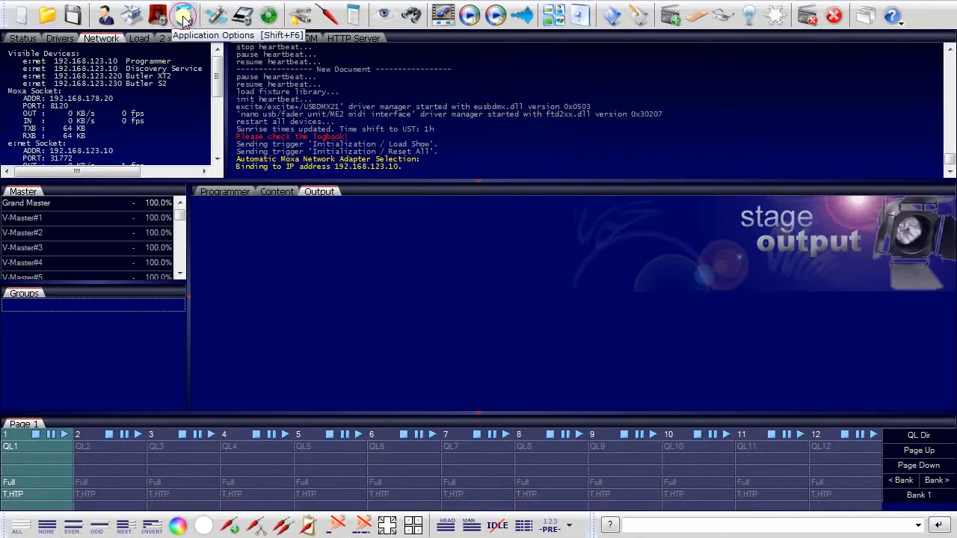
# - Show the Advanced application options and inspect which network card e:net binds to (192.168.123.10)
pyautogui.click(183, 15)
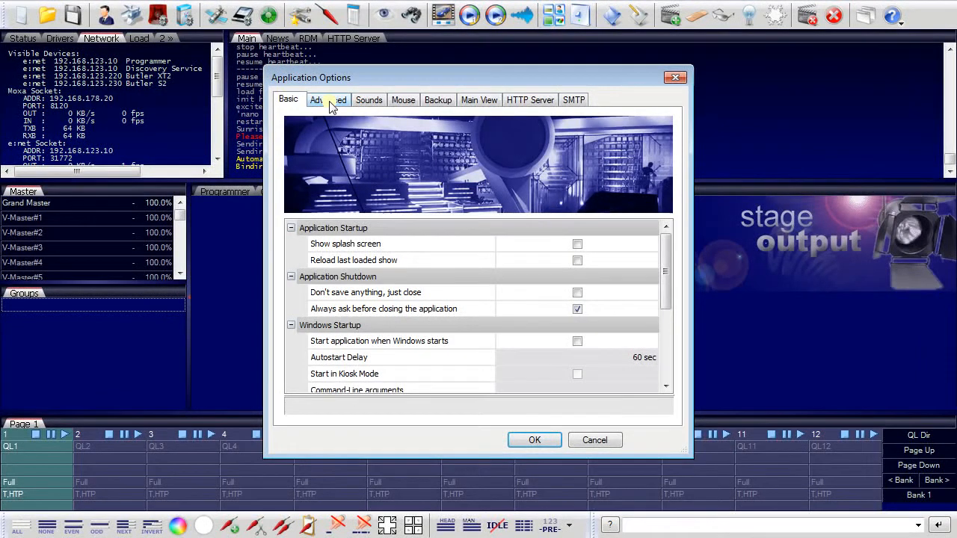
pyautogui.click(328, 99)
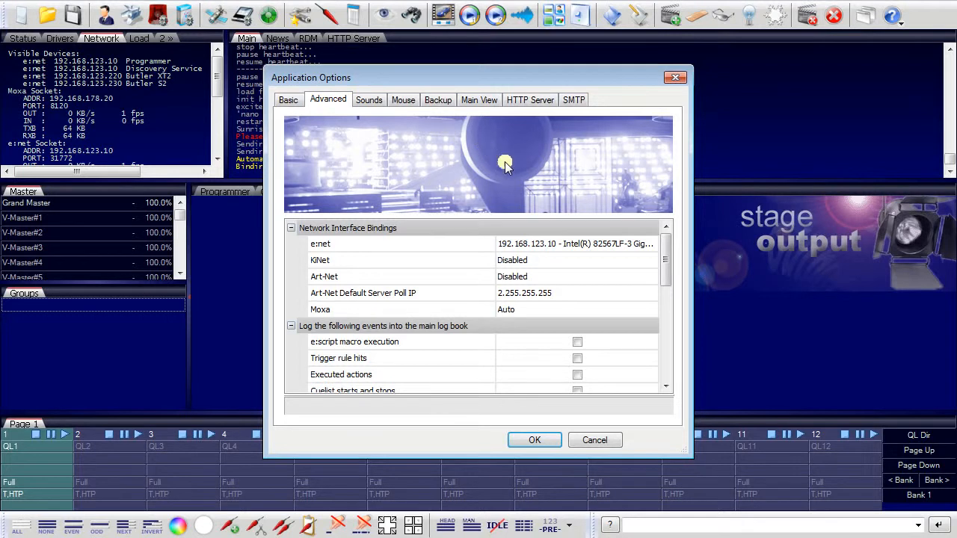
pyautogui.click(568, 244)
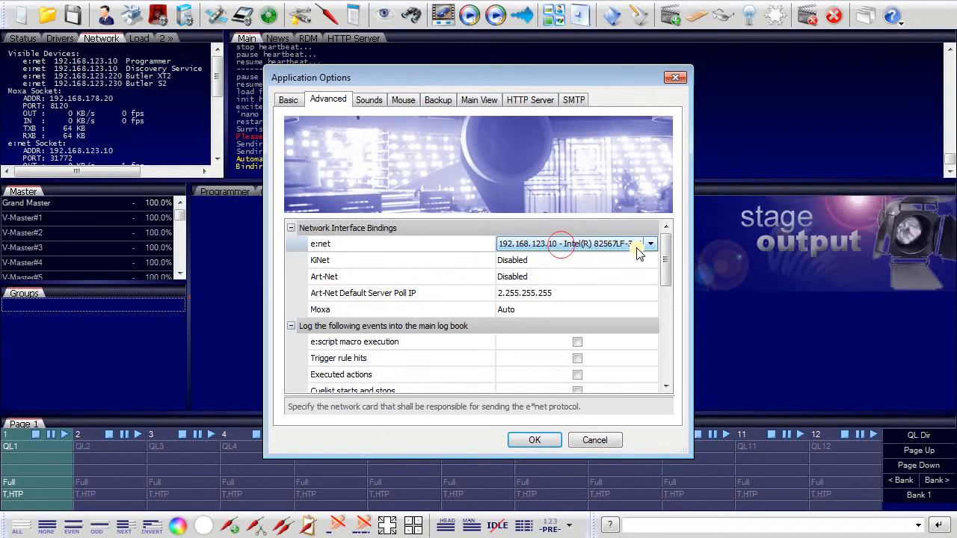
pyautogui.click(650, 244)
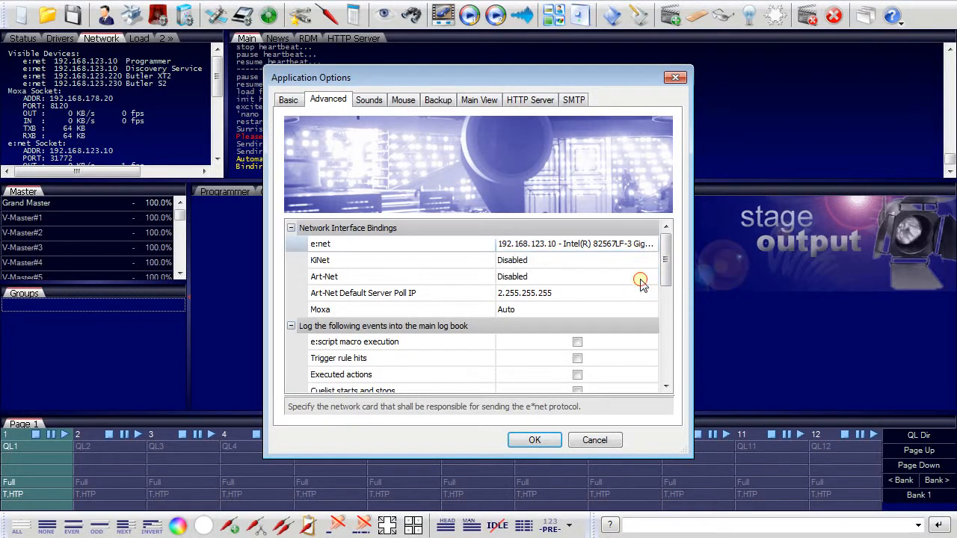
pyautogui.moveTo(553, 260)
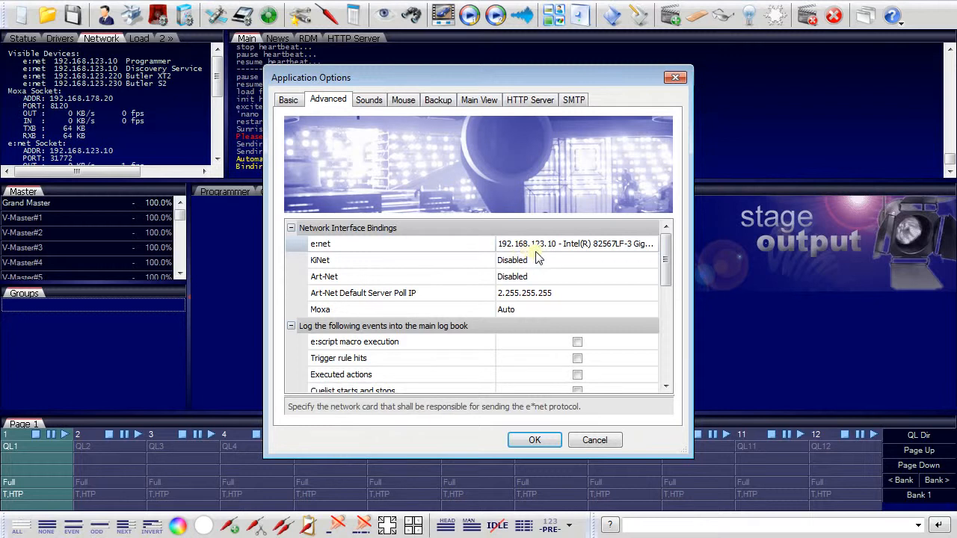
pyautogui.moveTo(552, 257)
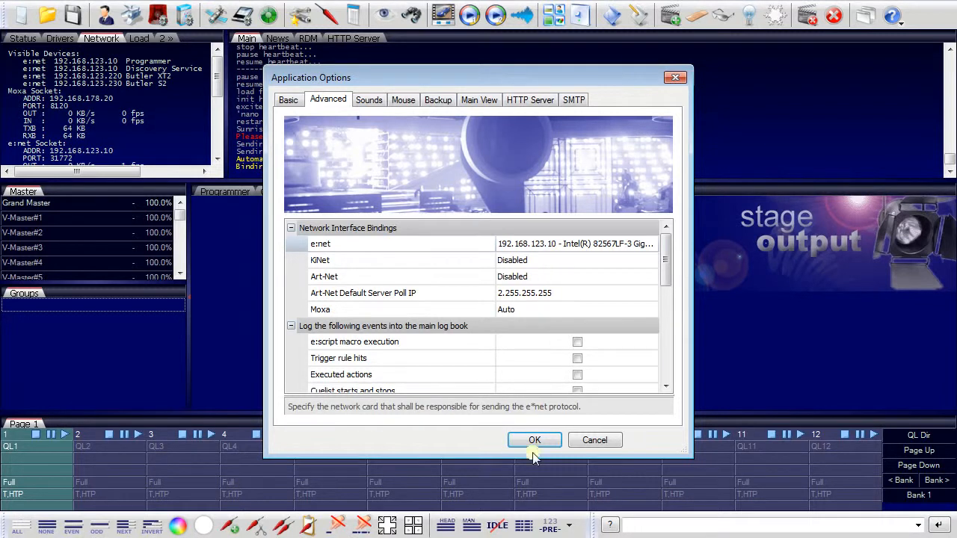
# - Confirm the Application Options so e:net rebinds to 192.168.123.10
pyautogui.click(535, 439)
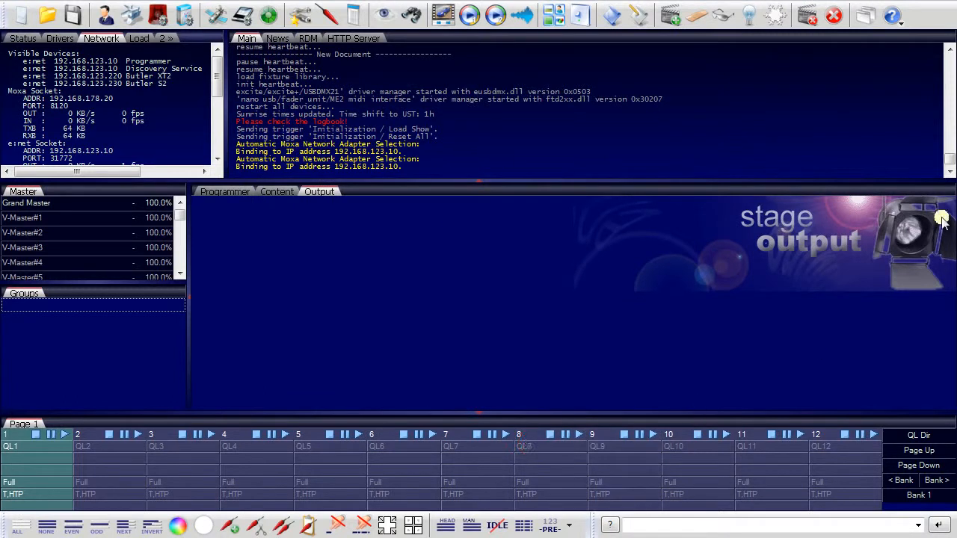
pyautogui.moveTo(486, 217)
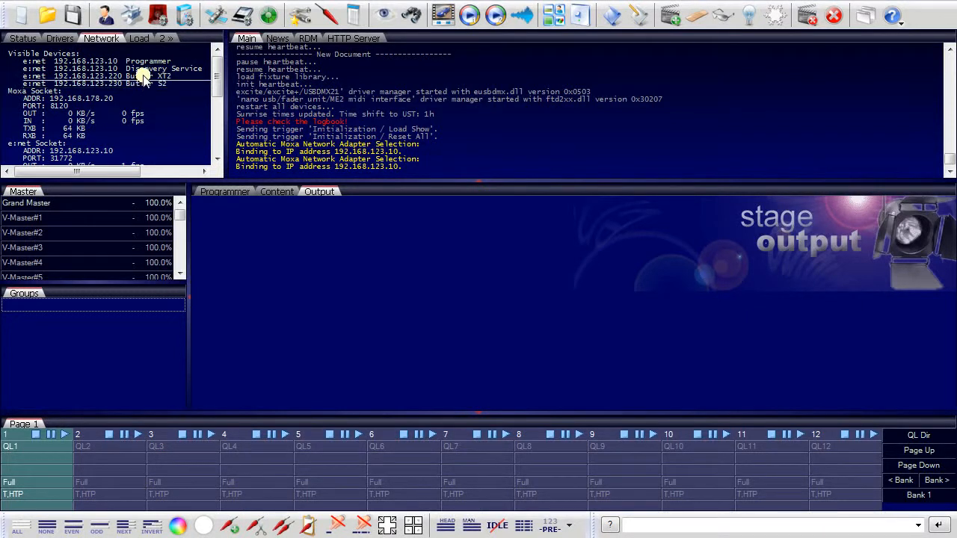
# - View the Butler XT2 device settings from the Network tab and close them
pyautogui.doubleClick(84, 74)
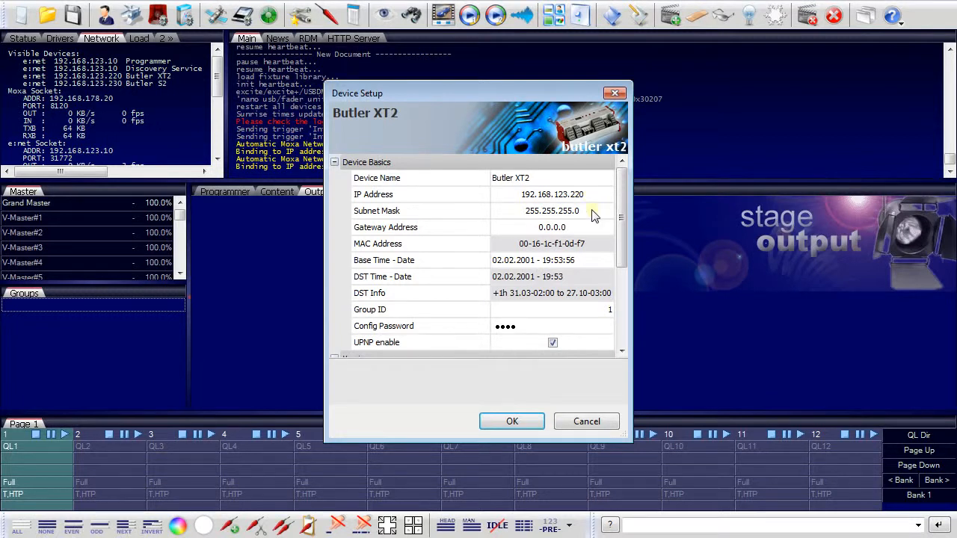
pyautogui.click(511, 422)
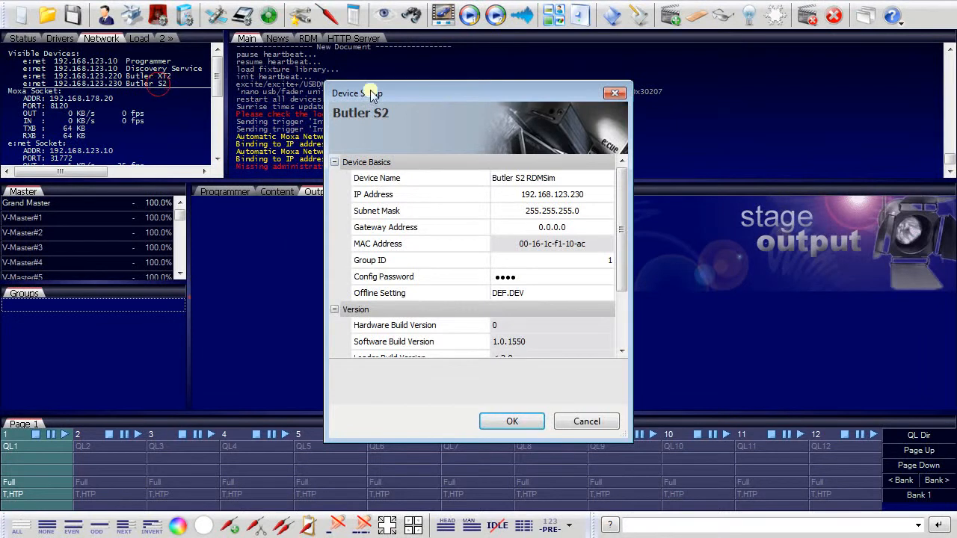
pyautogui.moveTo(595, 201)
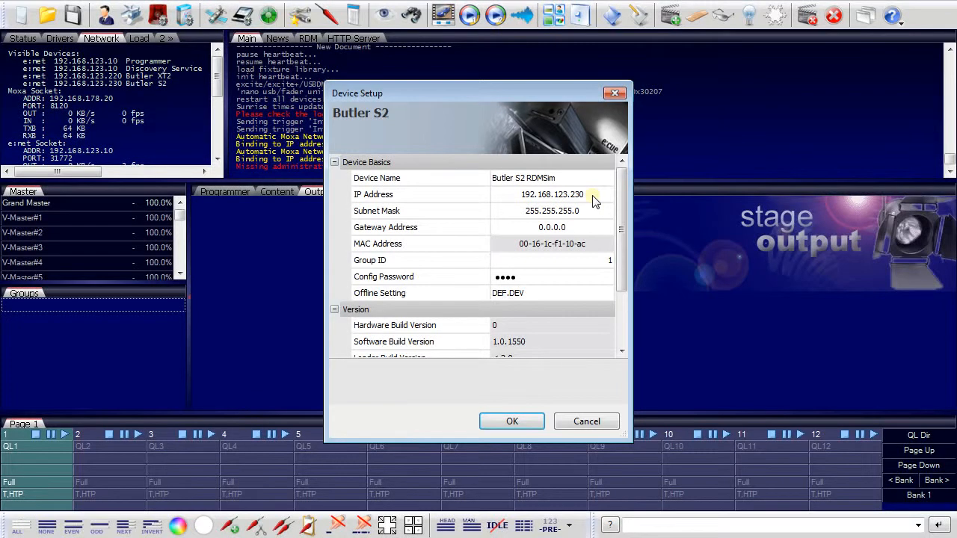
pyautogui.moveTo(631, 441)
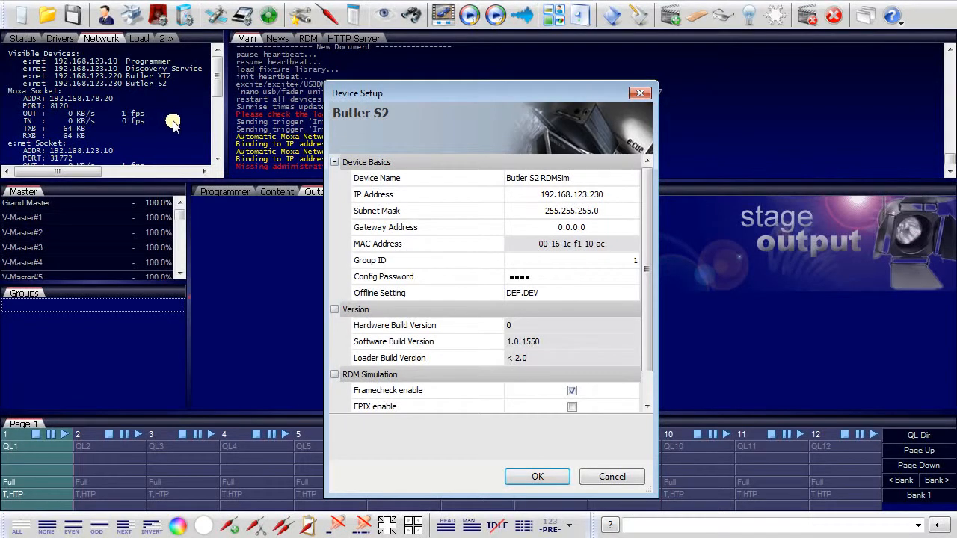
pyautogui.moveTo(442, 123)
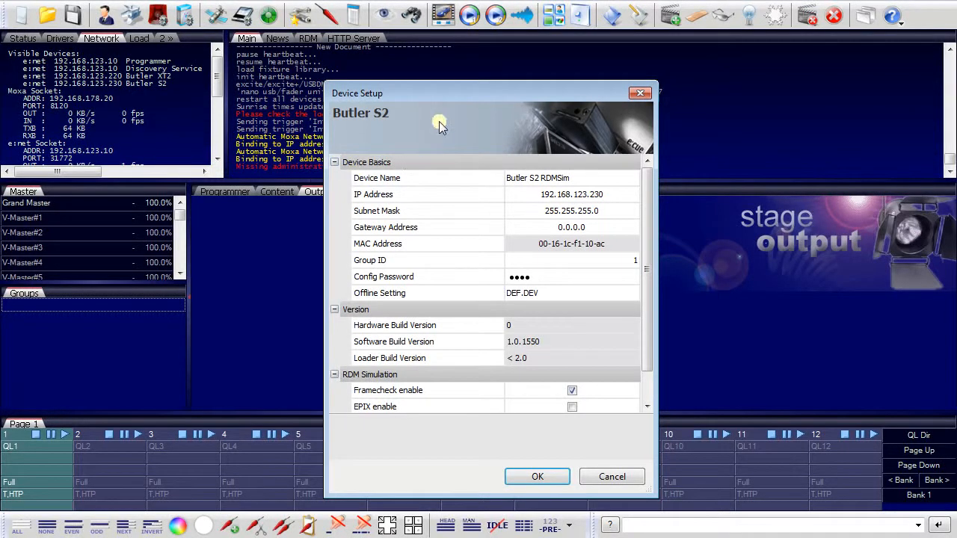
pyautogui.moveTo(461, 92)
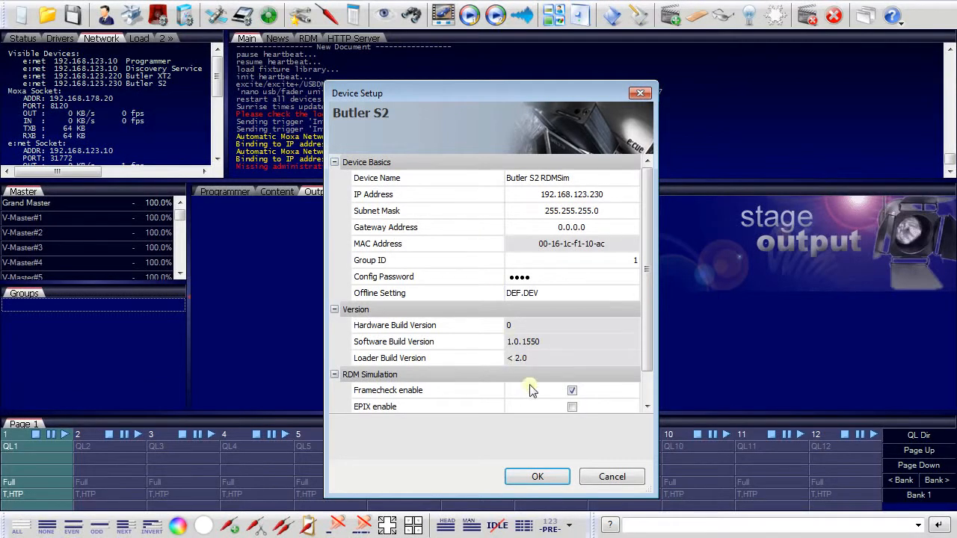
# - Confirm the Butler S2 setup and bring up the still-empty Device Manager
pyautogui.click(537, 475)
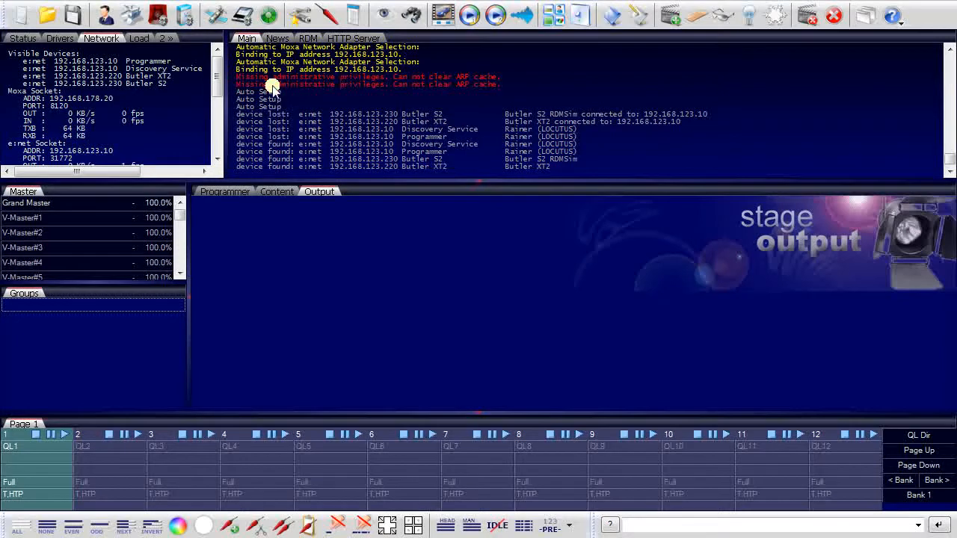
pyautogui.moveTo(246, 13)
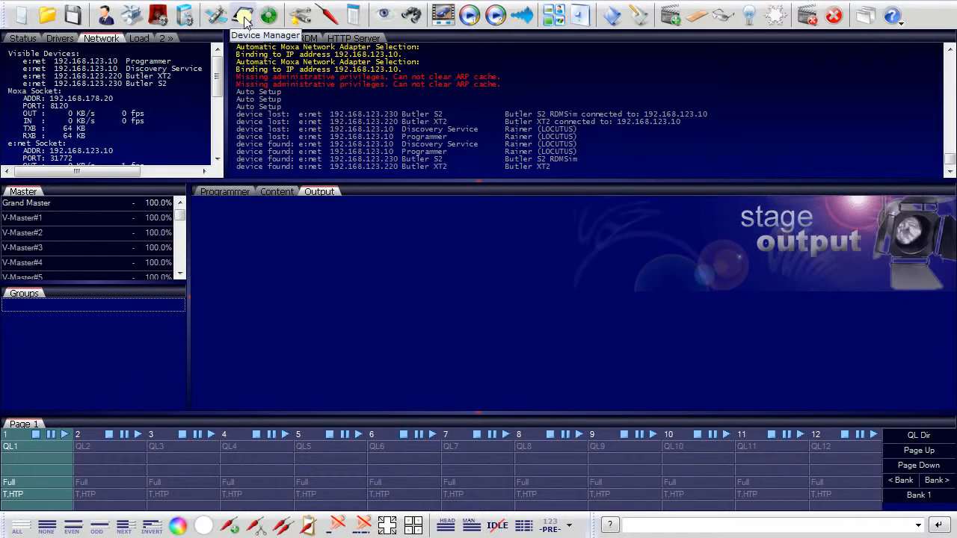
pyautogui.click(245, 15)
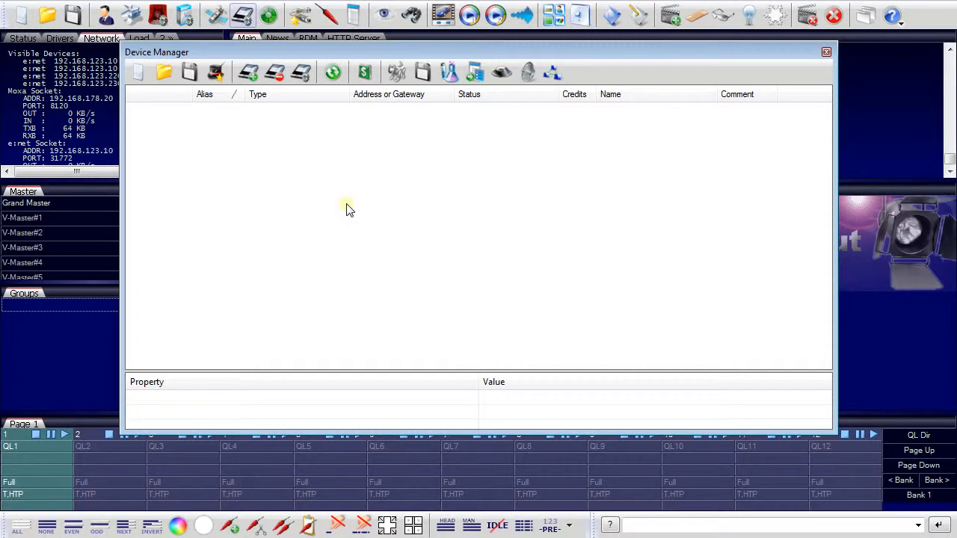
pyautogui.moveTo(262, 165)
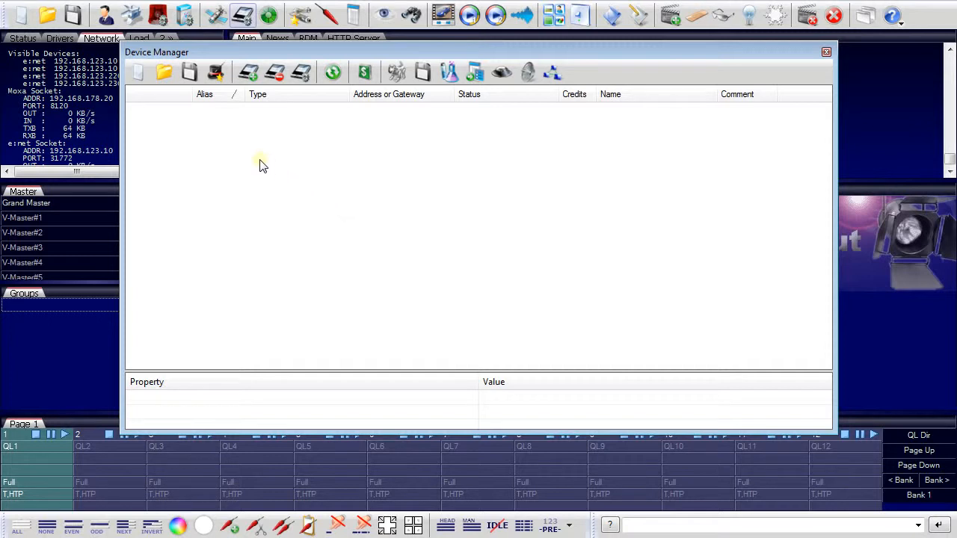
pyautogui.moveTo(215, 72)
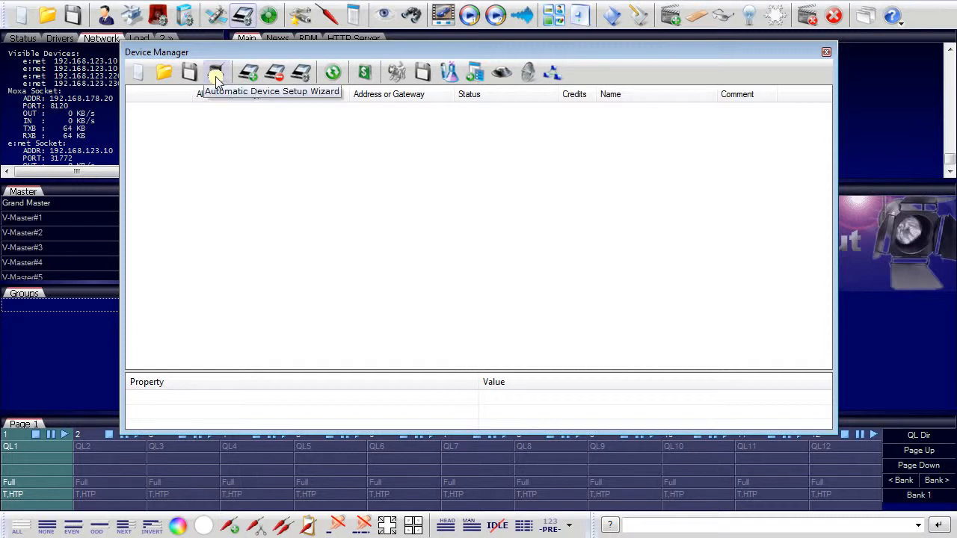
# - Run automatic device discovery and add the detected Butler XT2 and Butler S2 as DMX outputs
pyautogui.click(217, 72)
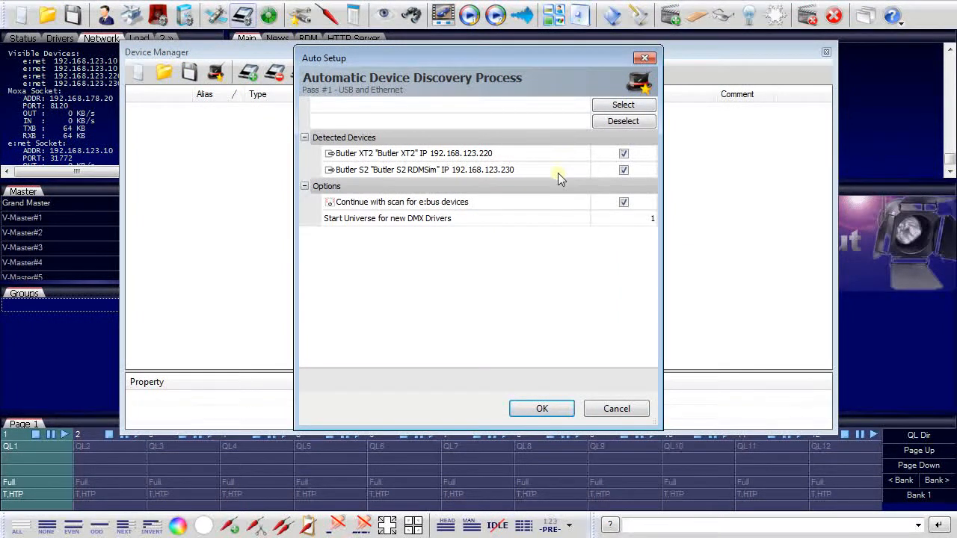
pyautogui.moveTo(561, 157)
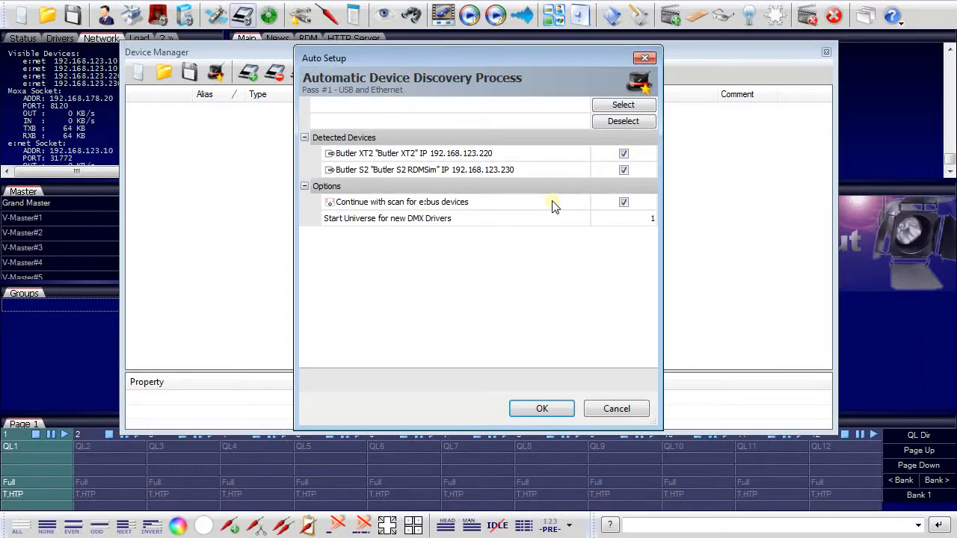
pyautogui.moveTo(563, 337)
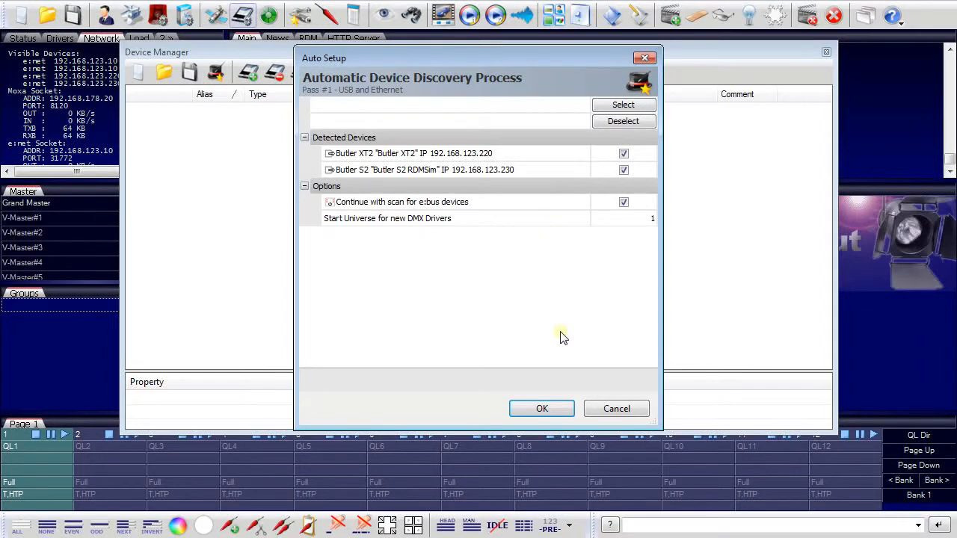
pyautogui.click(541, 408)
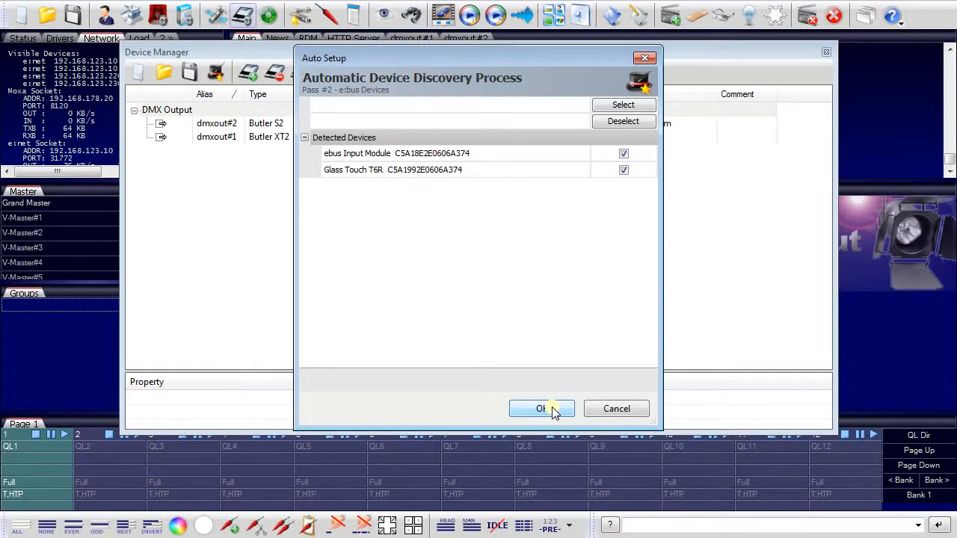
# - Add the detected Glass Touch T6R and ebus Input Module, then review the Butler S2's output universes
pyautogui.click(542, 409)
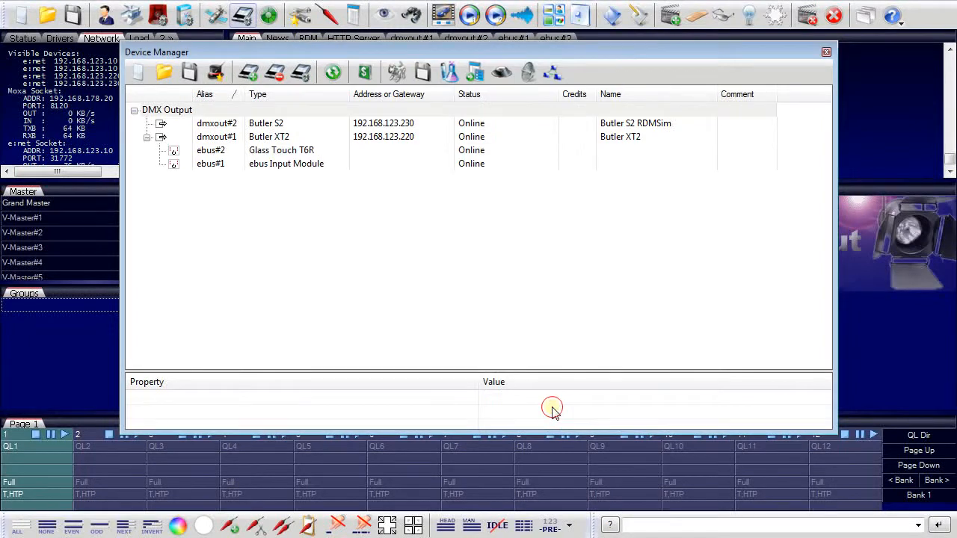
pyautogui.moveTo(514, 159)
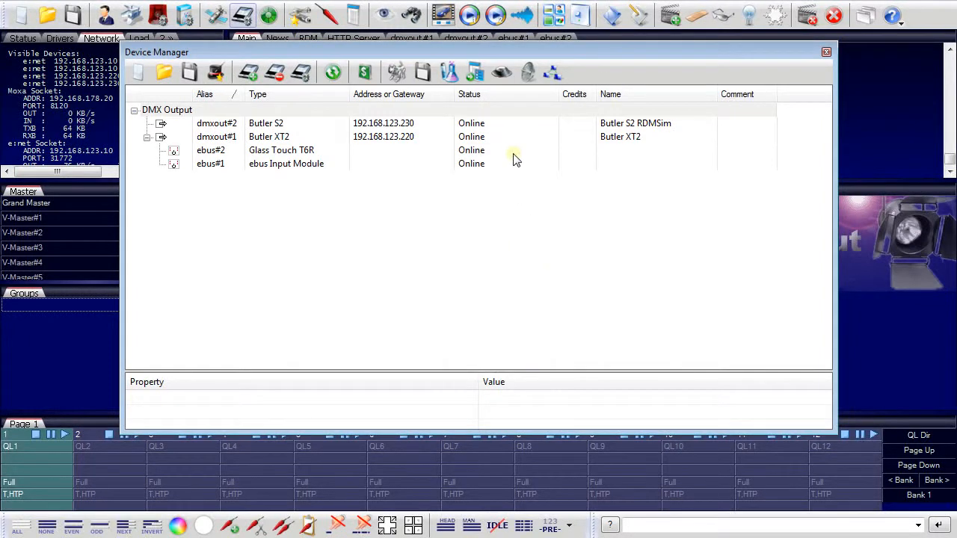
pyautogui.moveTo(595, 227)
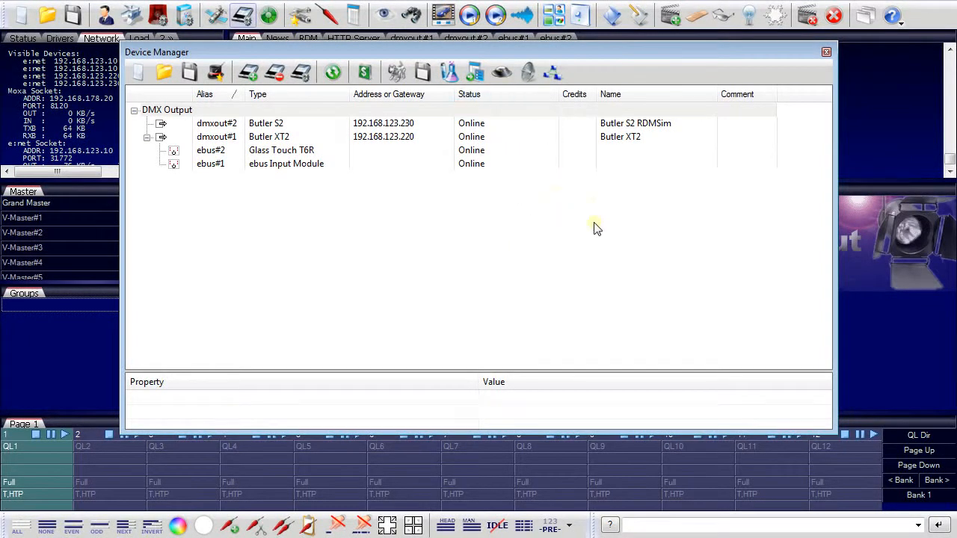
pyautogui.moveTo(648, 177)
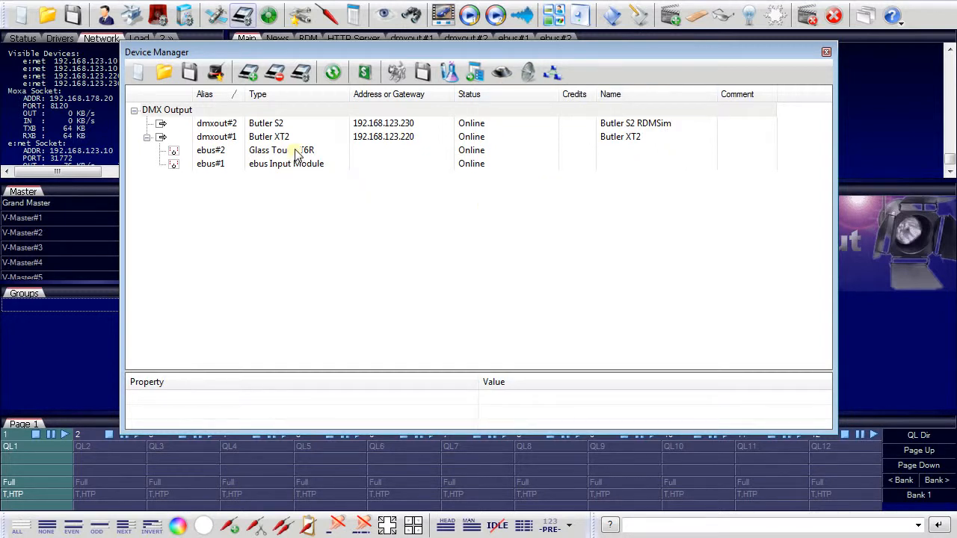
pyautogui.moveTo(300, 166)
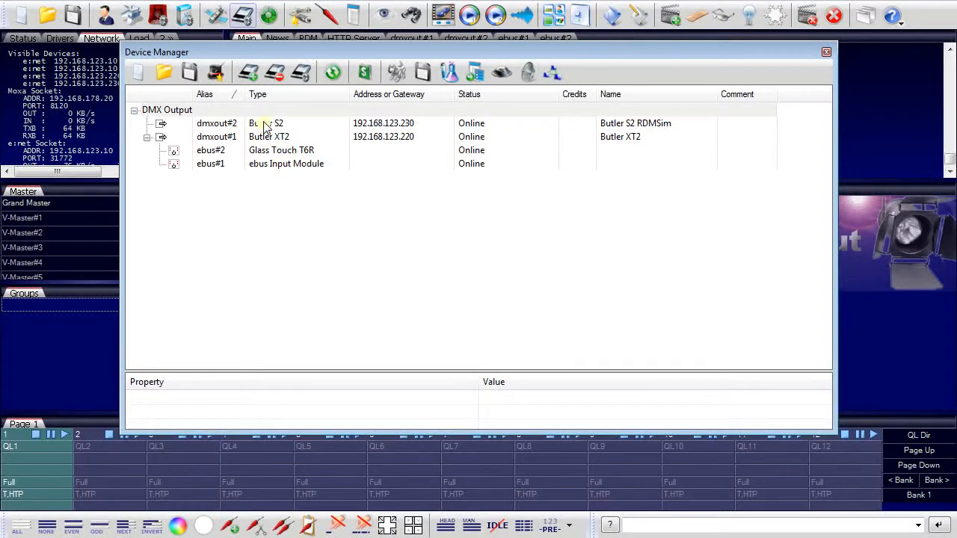
pyautogui.doubleClick(262, 122)
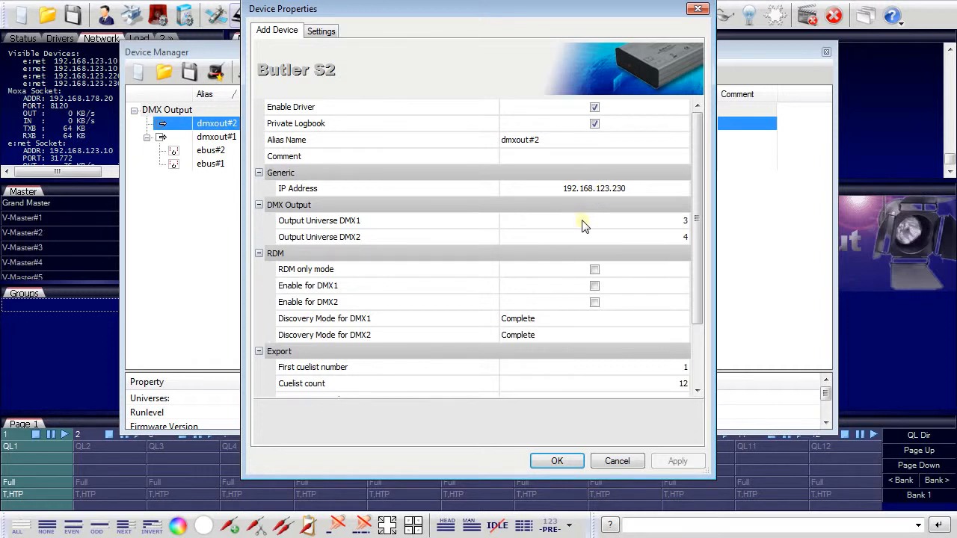
pyautogui.moveTo(583, 246)
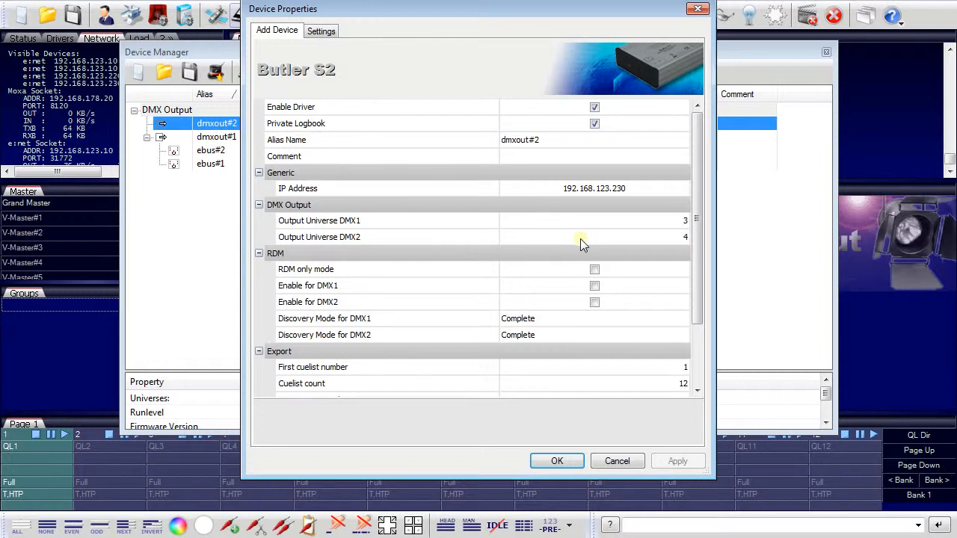
pyautogui.scroll(-3)
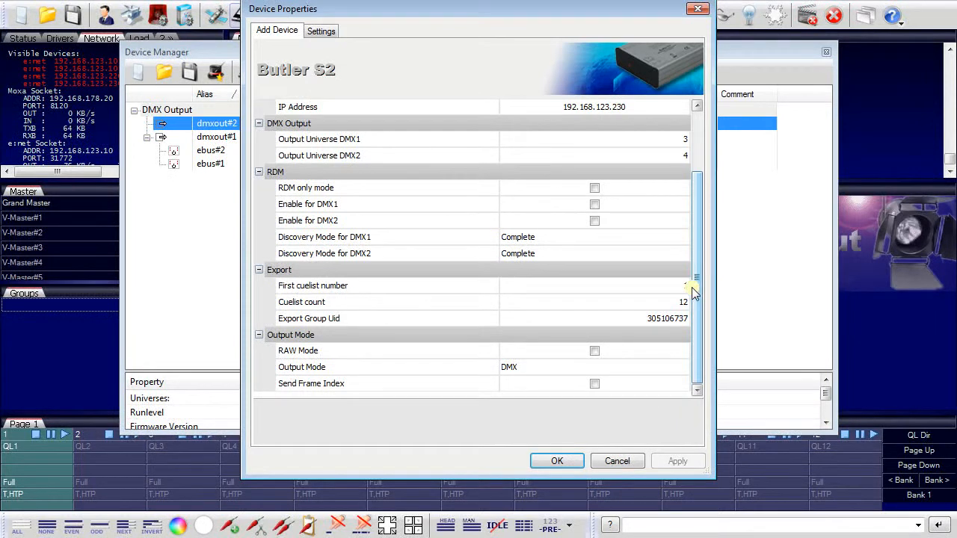
pyautogui.click(557, 461)
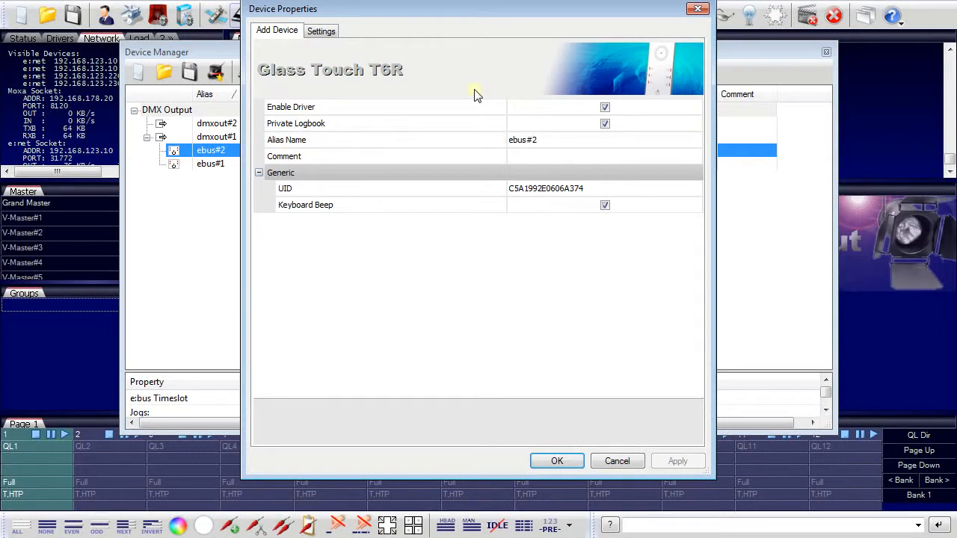
pyautogui.moveTo(387, 129)
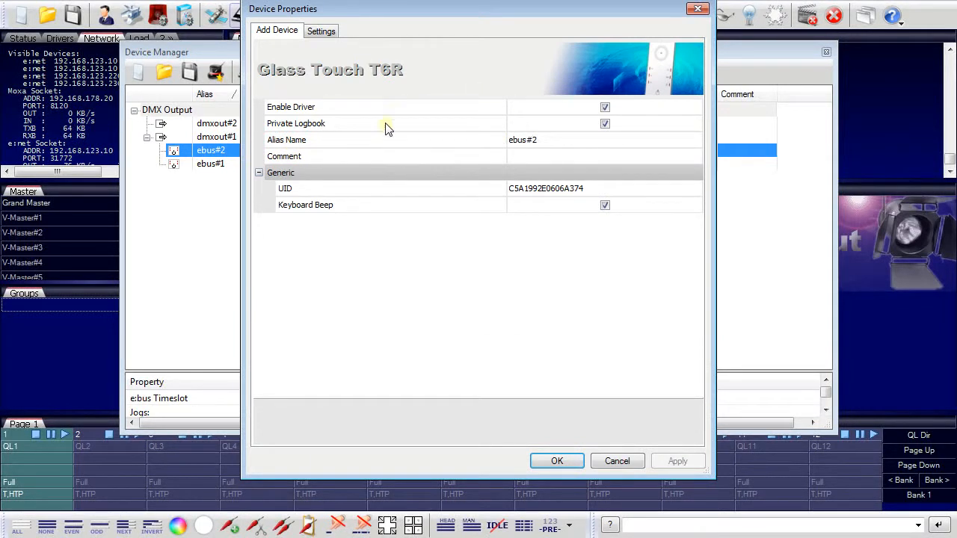
# - Show the Glass Touch T6R's Settings with its six keys and empty function list
pyautogui.click(320, 30)
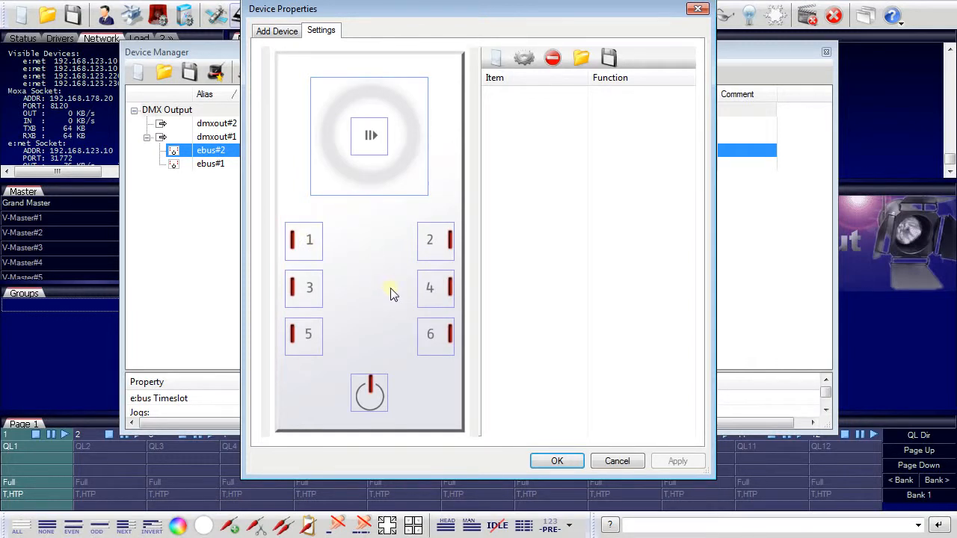
pyautogui.moveTo(377, 293)
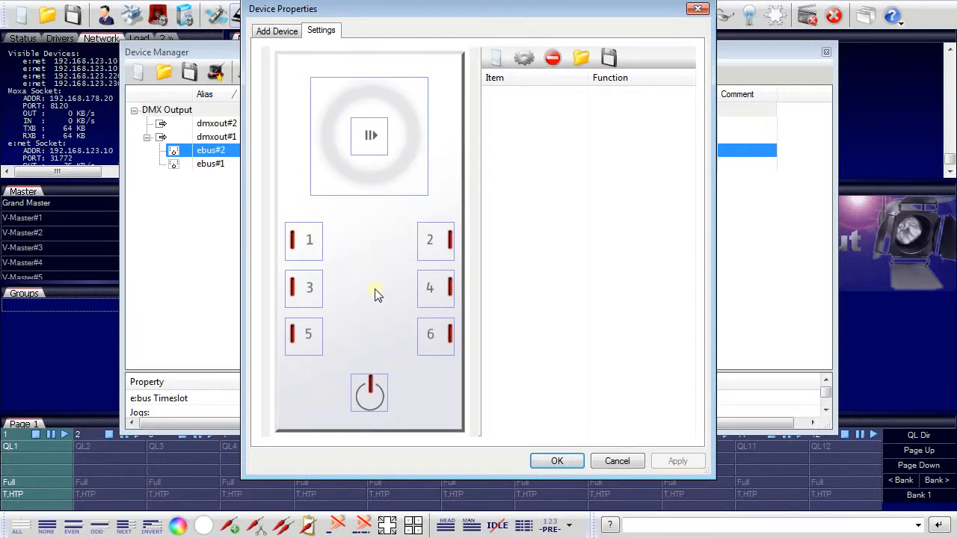
pyautogui.moveTo(396, 322)
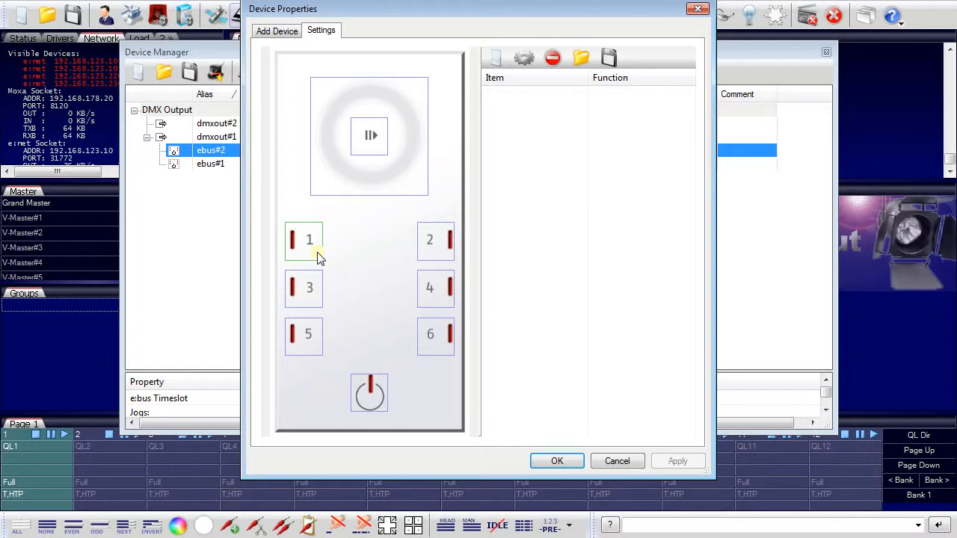
# - Give button 1 an On Press action of Cuelist → Play for cuelist QL1
pyautogui.click(303, 239)
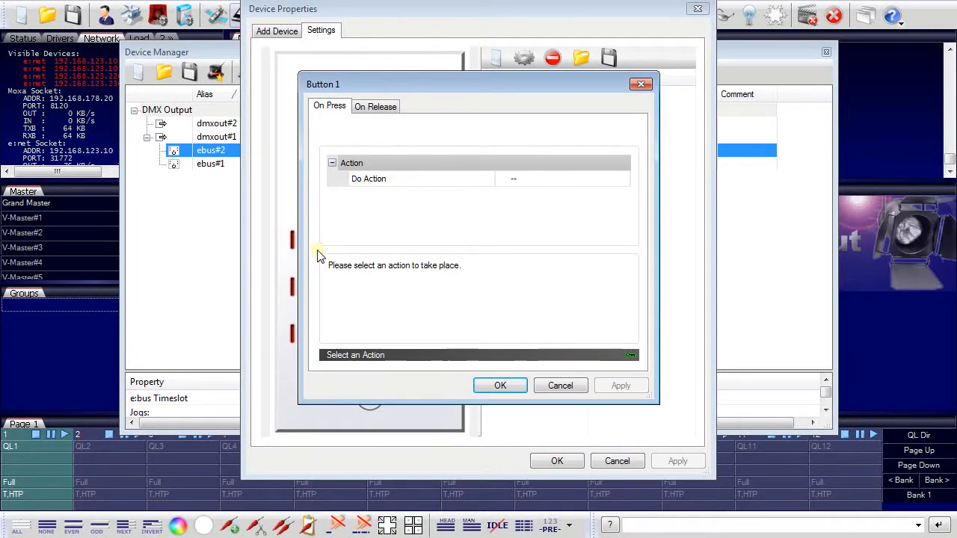
pyautogui.click(560, 179)
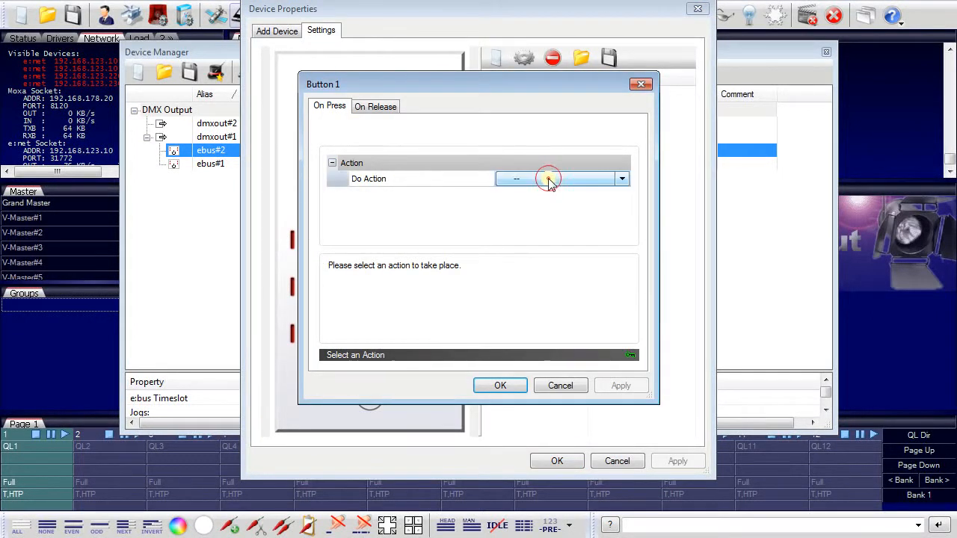
pyautogui.click(622, 179)
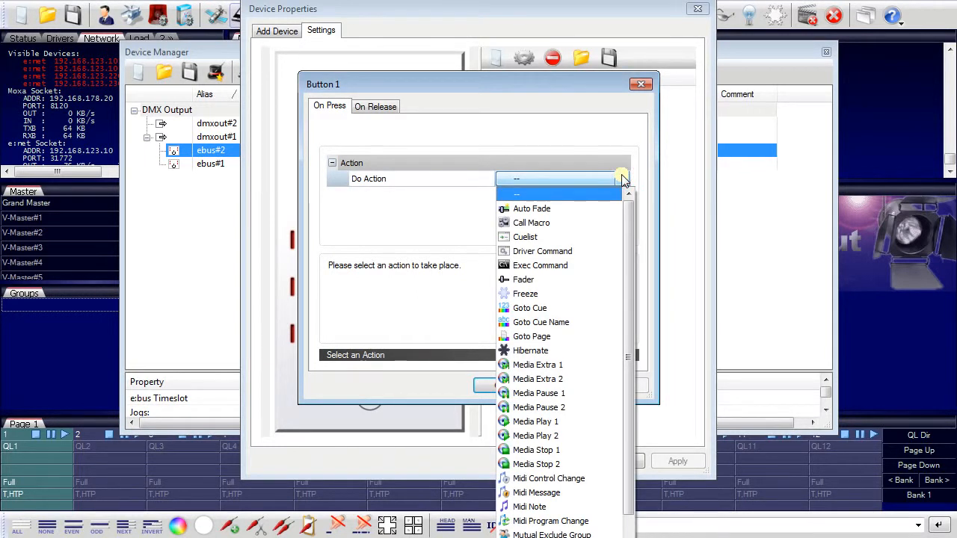
pyautogui.click(540, 266)
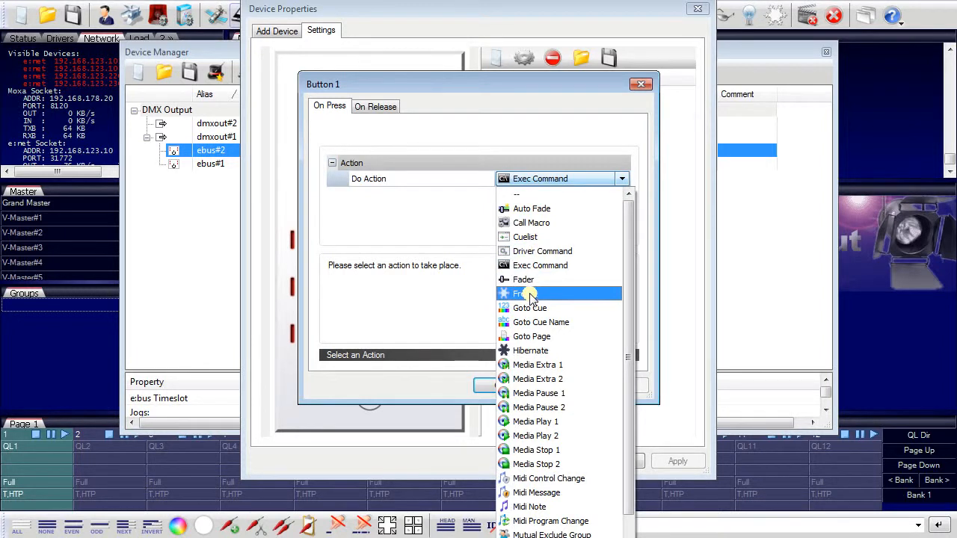
pyautogui.moveTo(531, 223)
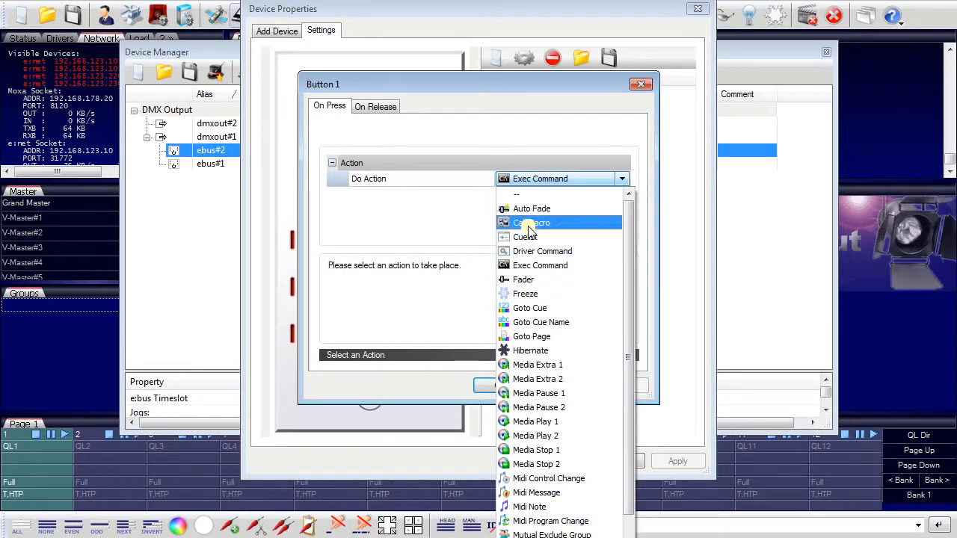
pyautogui.moveTo(531, 380)
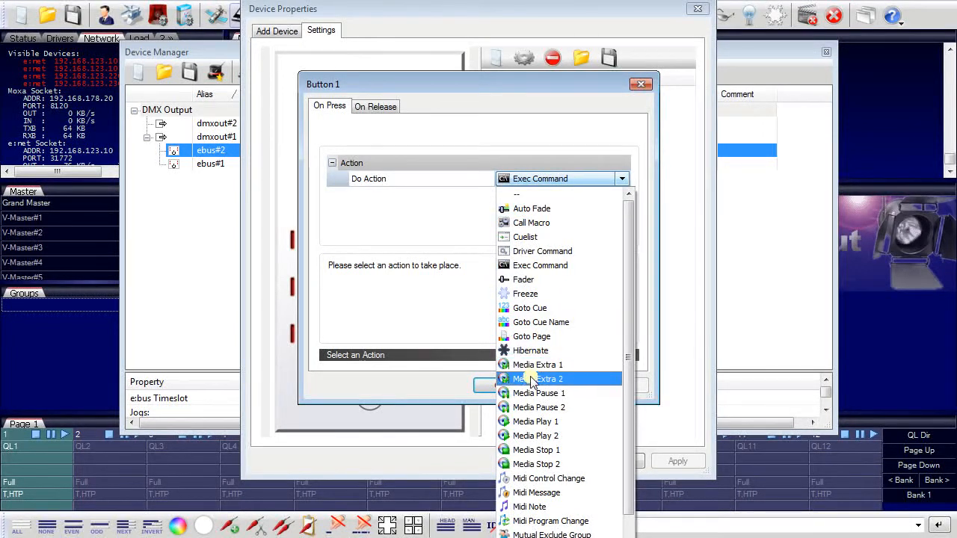
pyautogui.moveTo(531, 449)
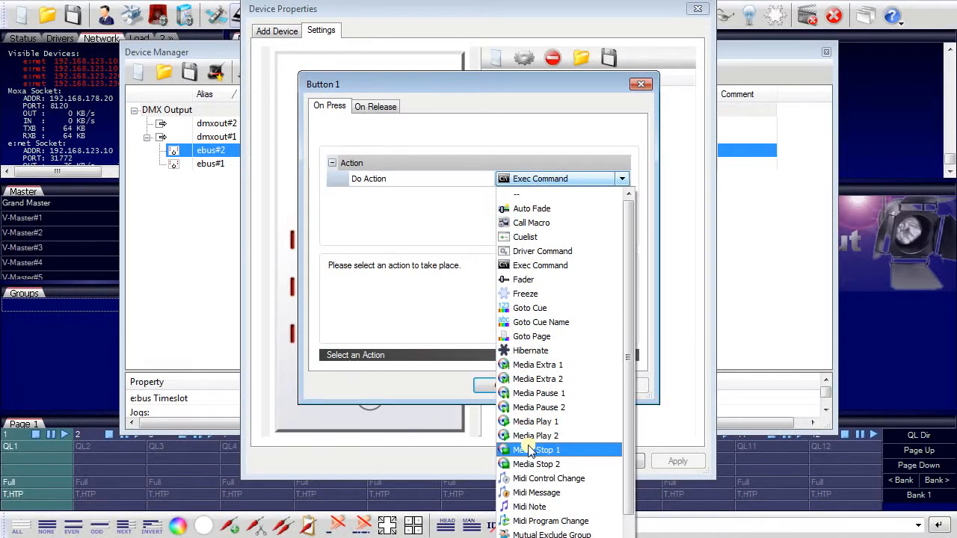
pyautogui.moveTo(530, 479)
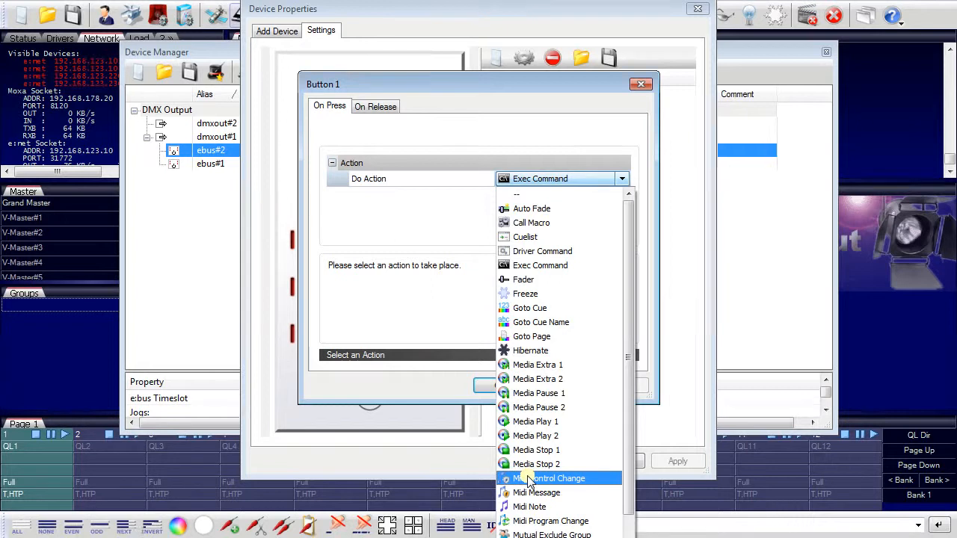
pyautogui.moveTo(541, 324)
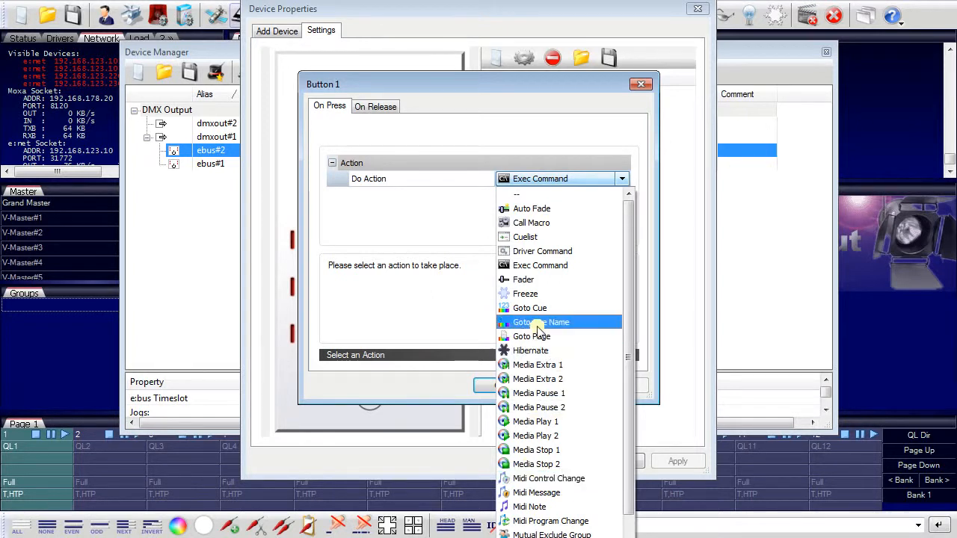
pyautogui.moveTo(527, 236)
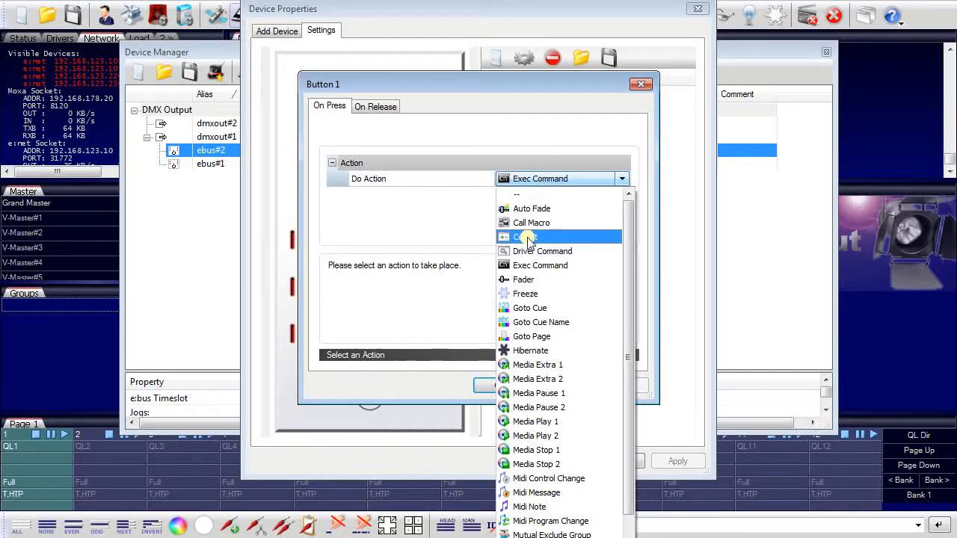
pyautogui.click(527, 236)
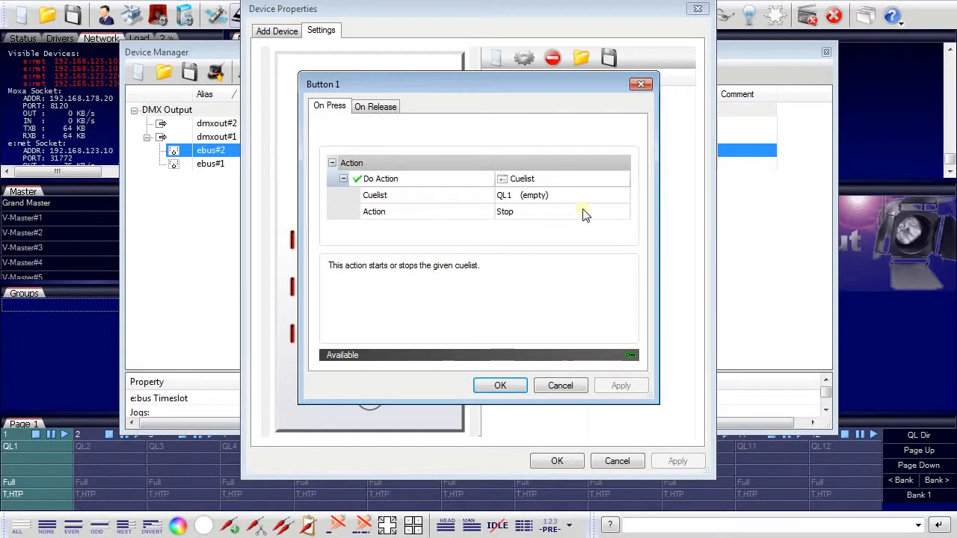
pyautogui.click(622, 213)
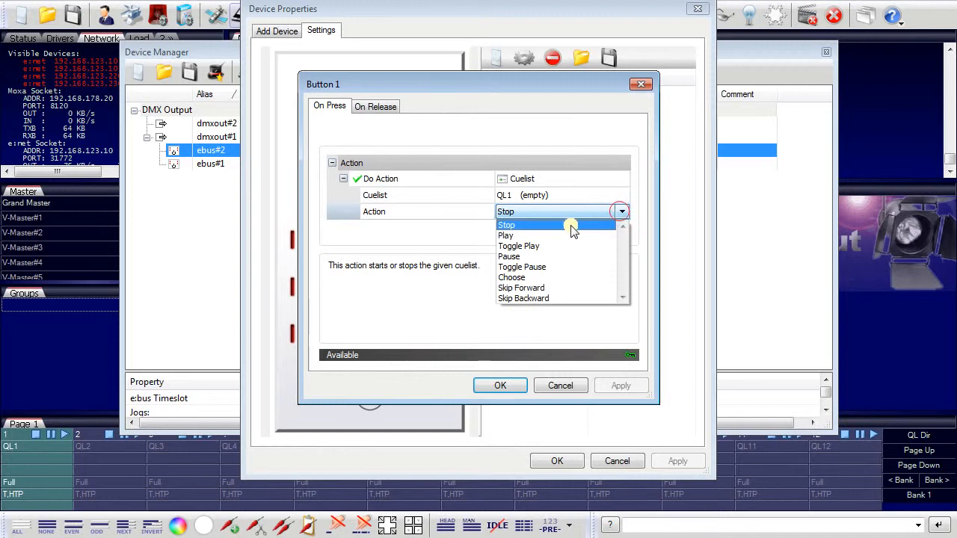
pyautogui.click(506, 236)
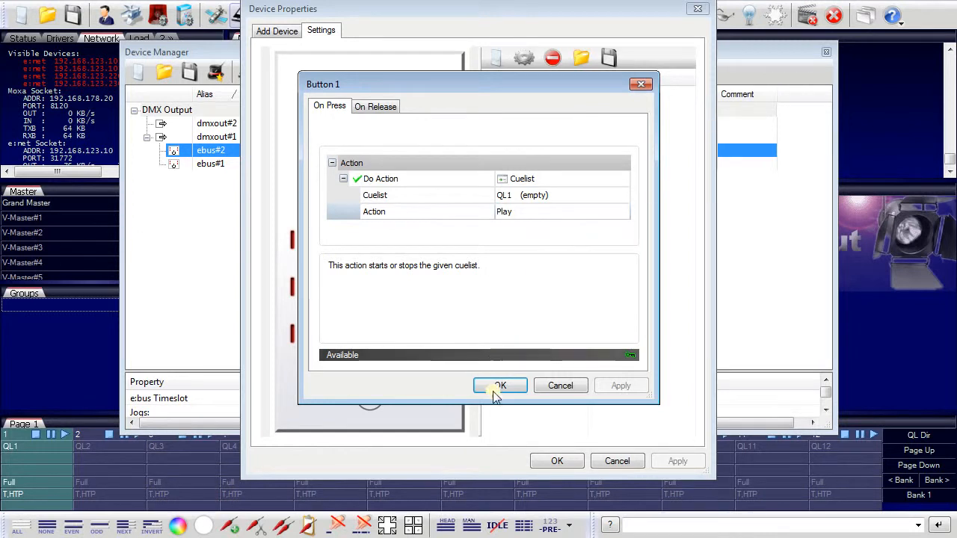
pyautogui.click(500, 386)
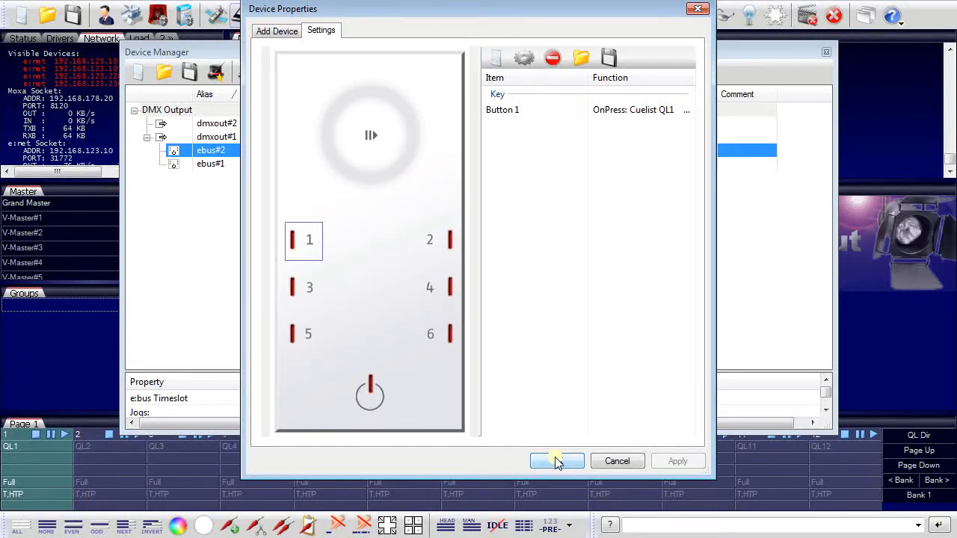
# - Apply the Glass Touch button settings and review the Butler XT2's universes U01–U02 and firmware 2.0.616
pyautogui.click(556, 461)
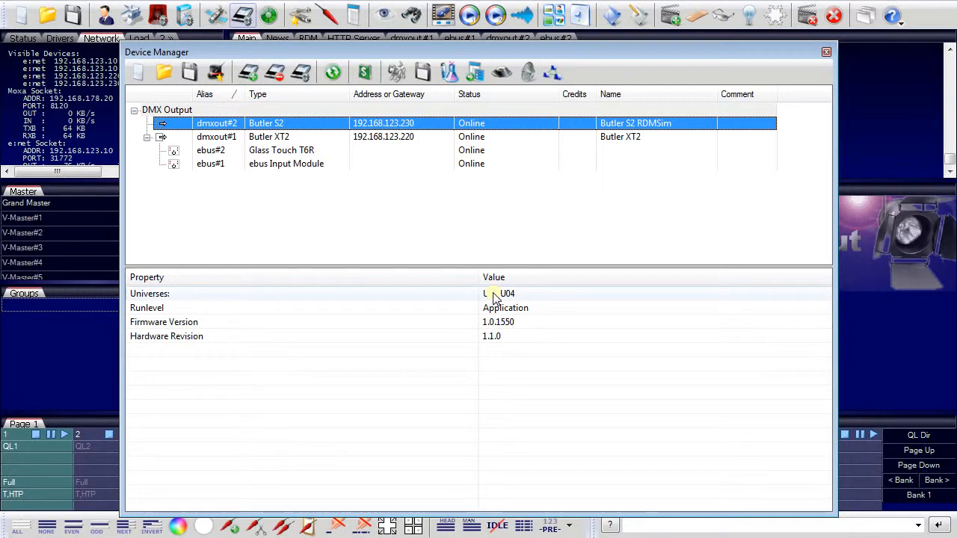
pyautogui.click(269, 136)
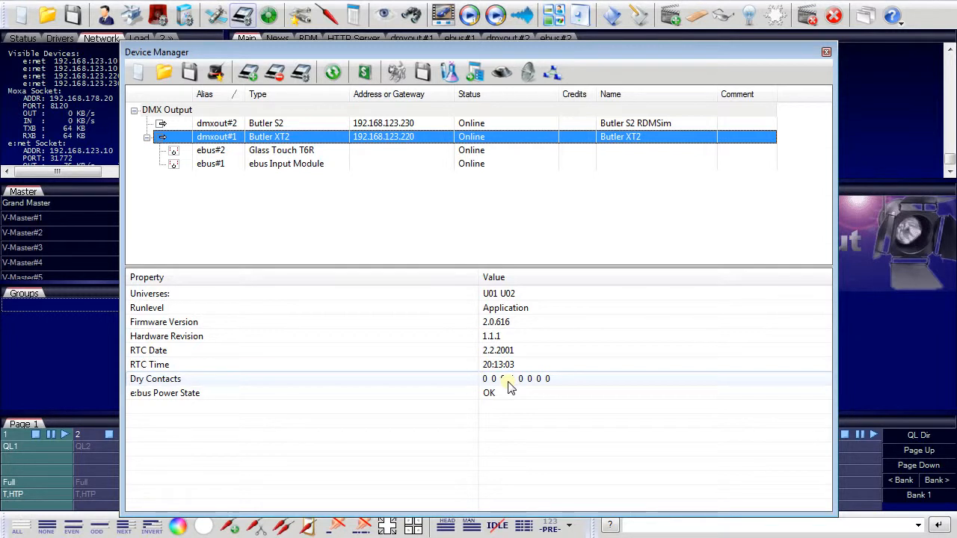
pyautogui.moveTo(512, 371)
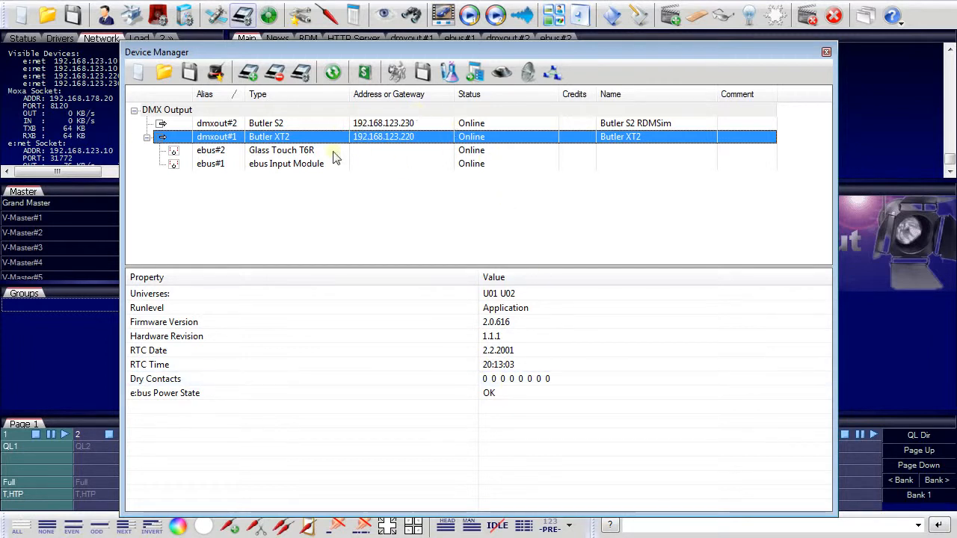
pyautogui.moveTo(395, 173)
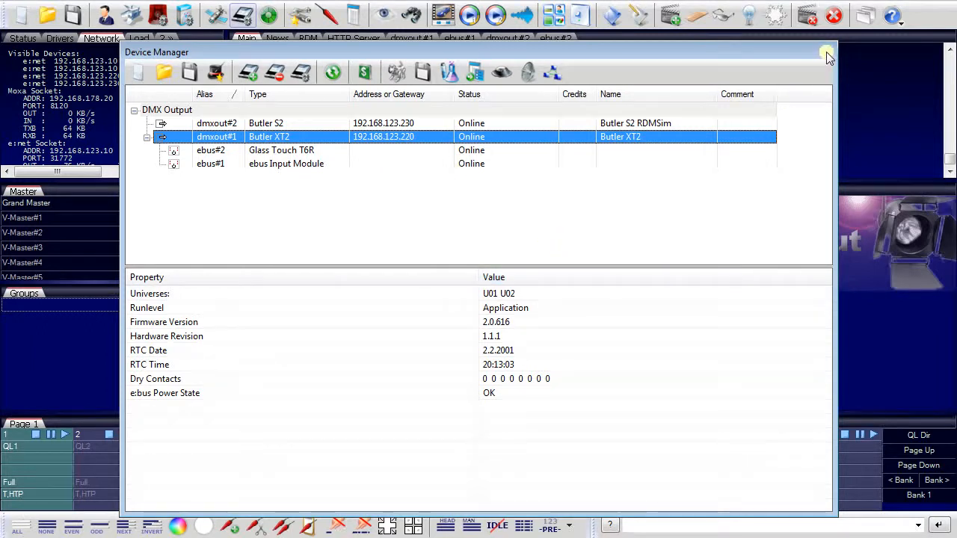
pyautogui.click(829, 57)
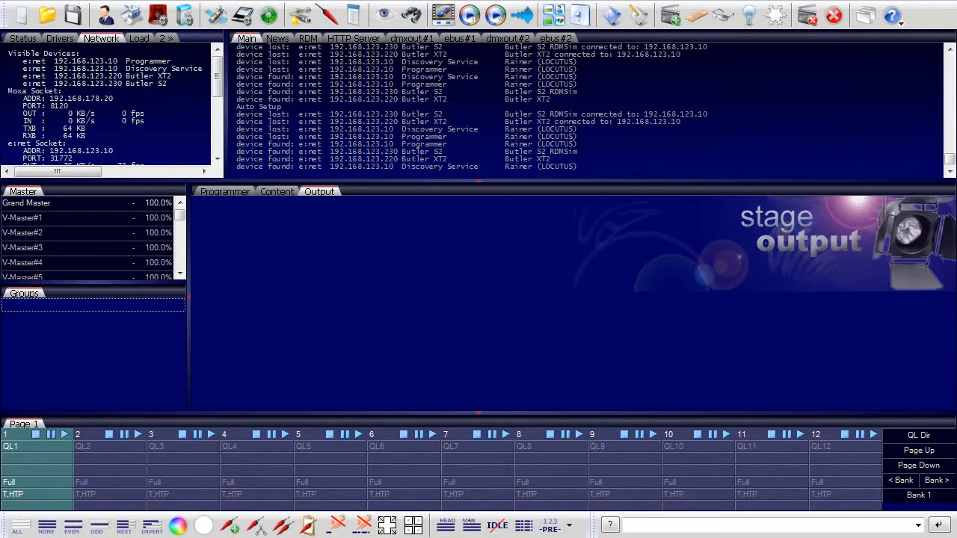
pyautogui.moveTo(772, 159)
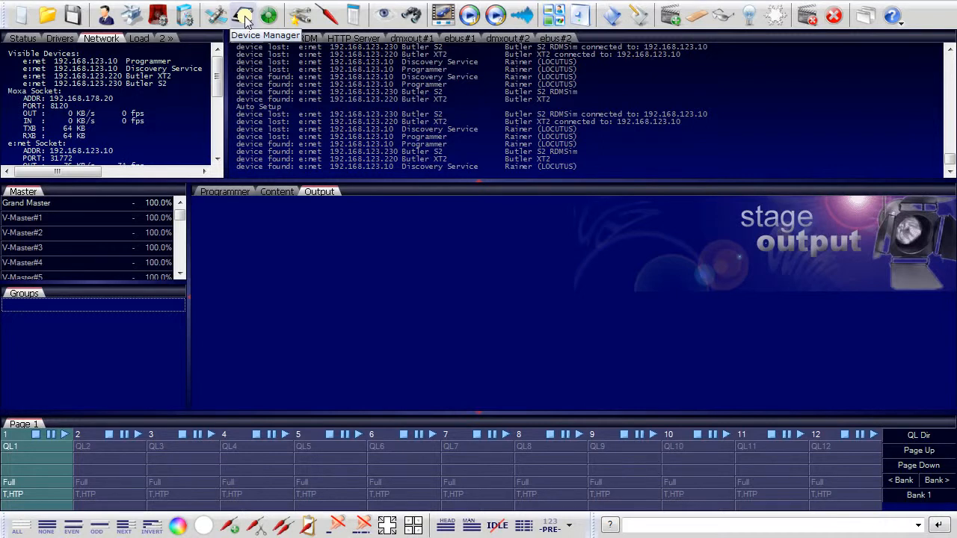
pyautogui.click(246, 15)
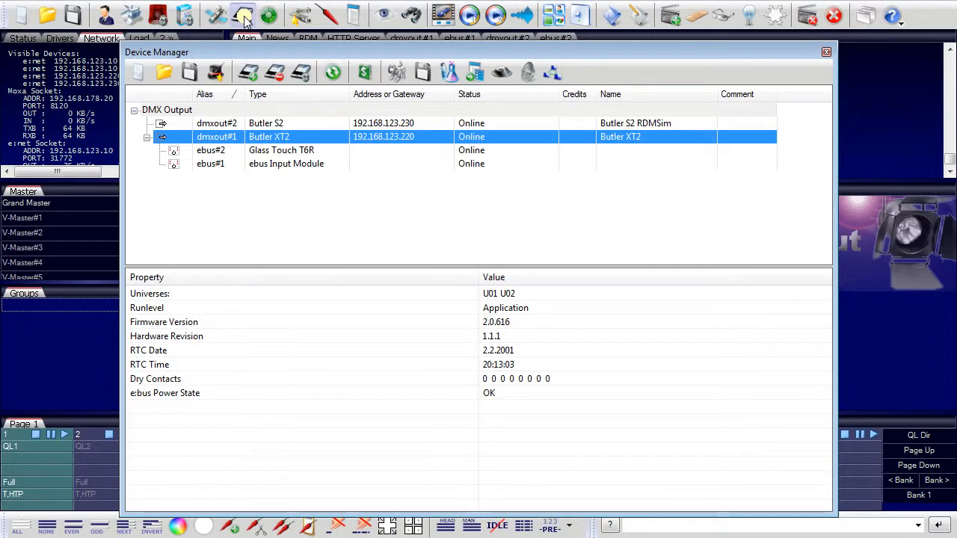
pyautogui.moveTo(247, 16)
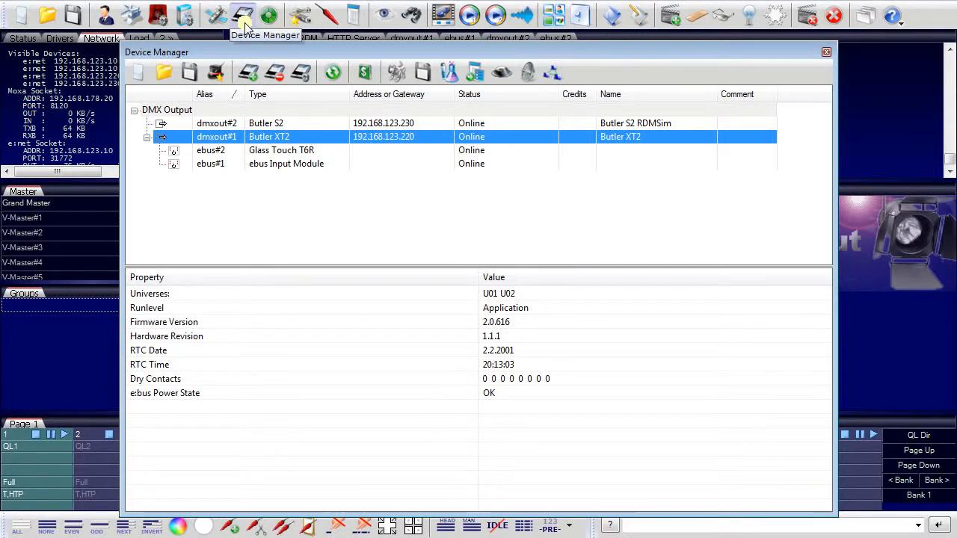
pyautogui.moveTo(249, 72)
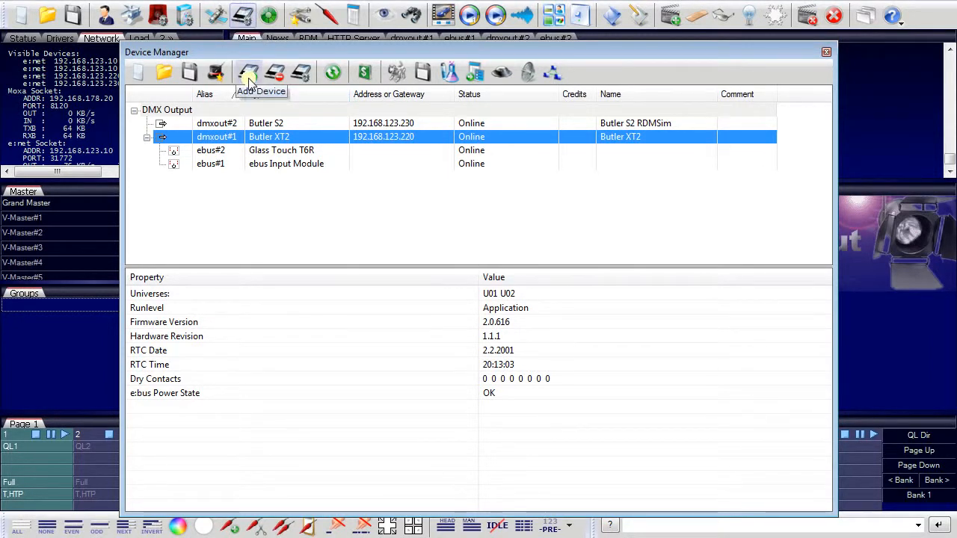
# - Add a Generic Midi Interface from the Midi Device catalogue, listed as midi#1
pyautogui.click(248, 71)
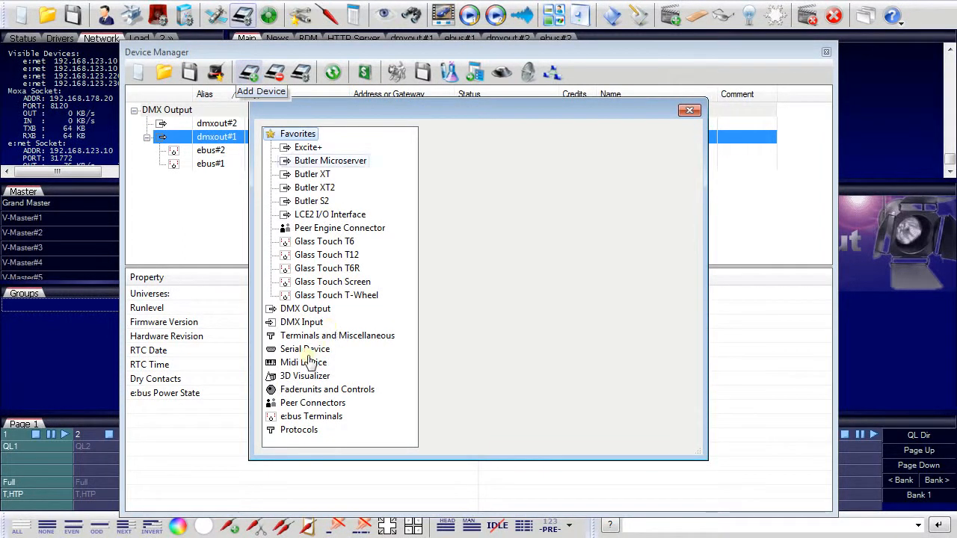
pyautogui.click(303, 362)
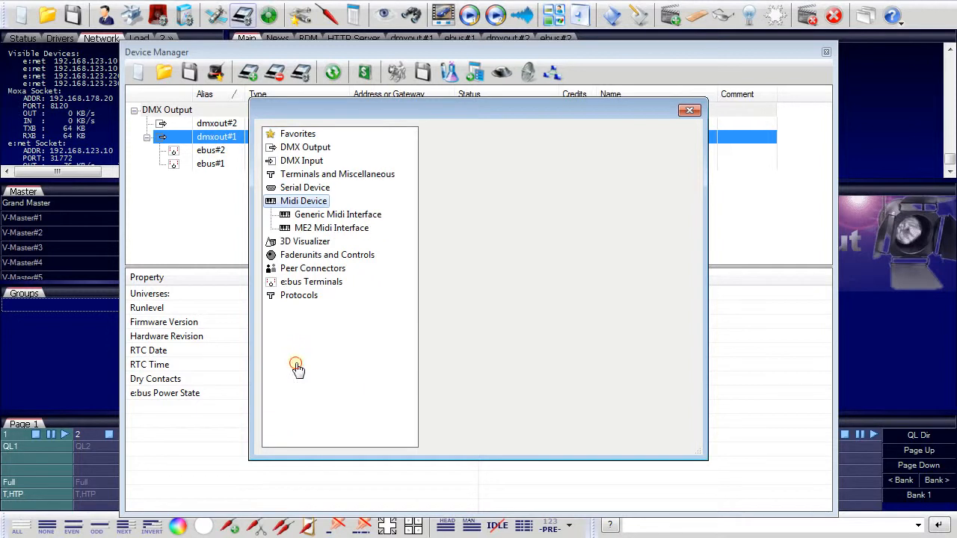
pyautogui.click(338, 215)
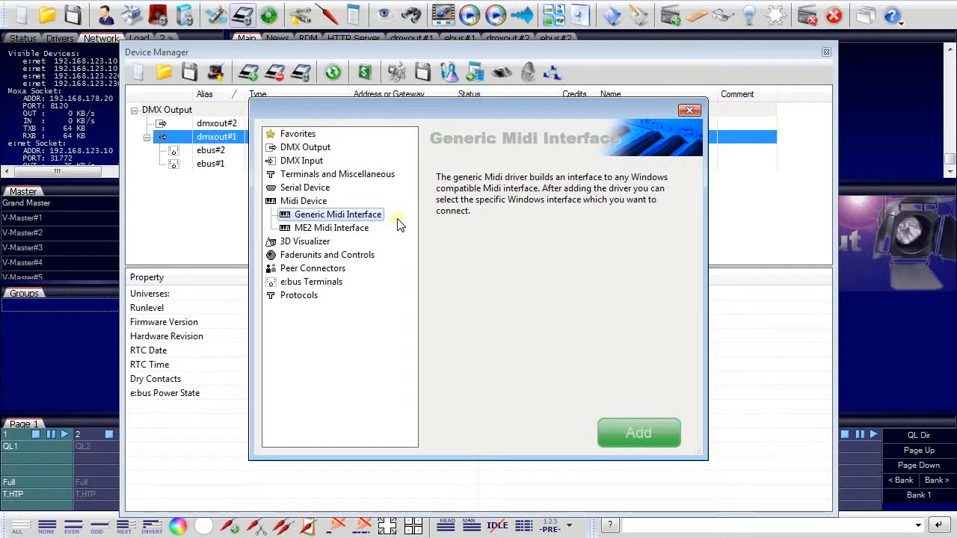
pyautogui.click(637, 432)
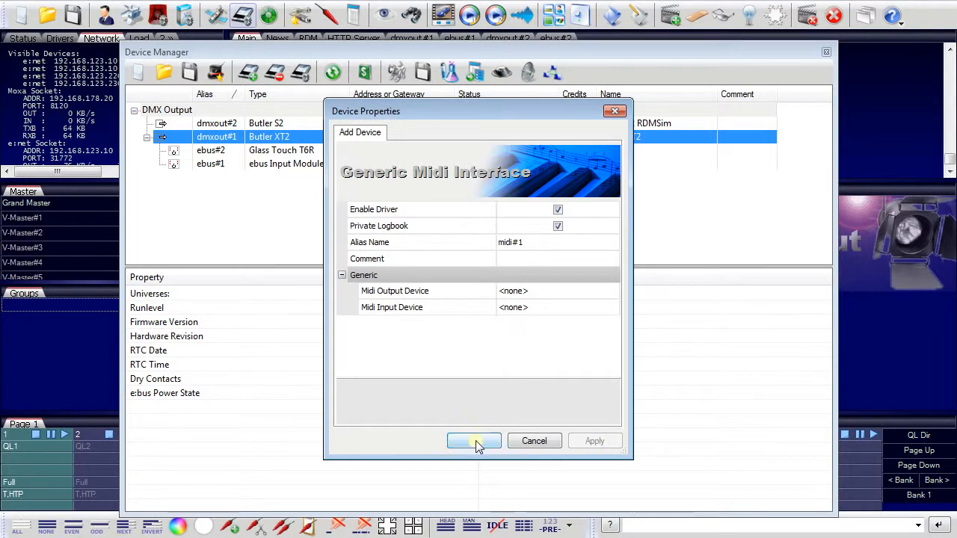
pyautogui.click(473, 439)
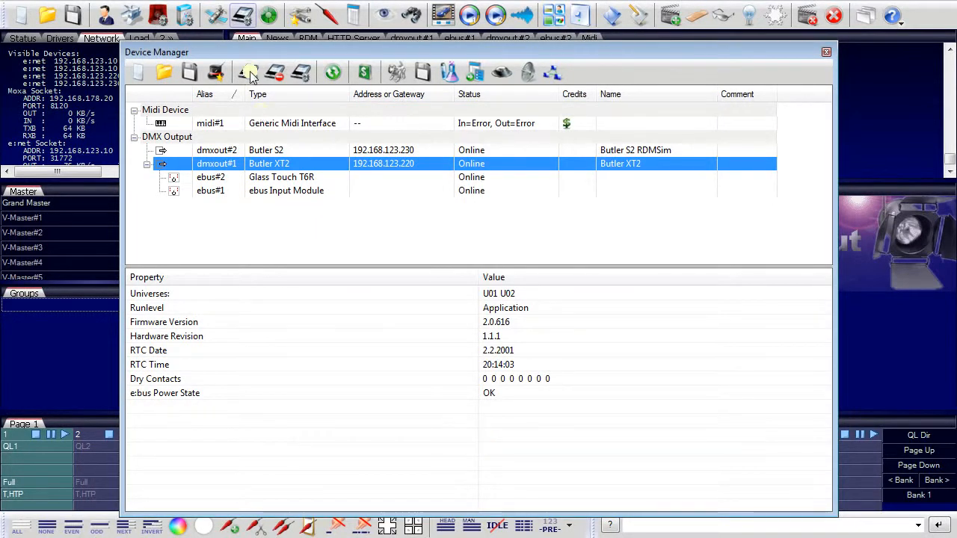
# - Add an Excite+ DMX input device as dmxin#1 from the device catalogue, then close Device Manager
pyautogui.click(248, 71)
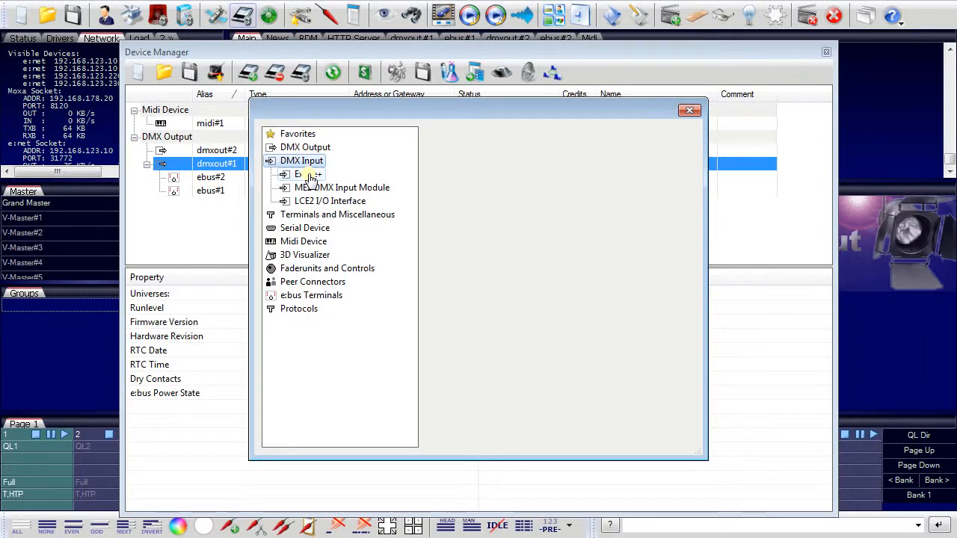
pyautogui.click(307, 174)
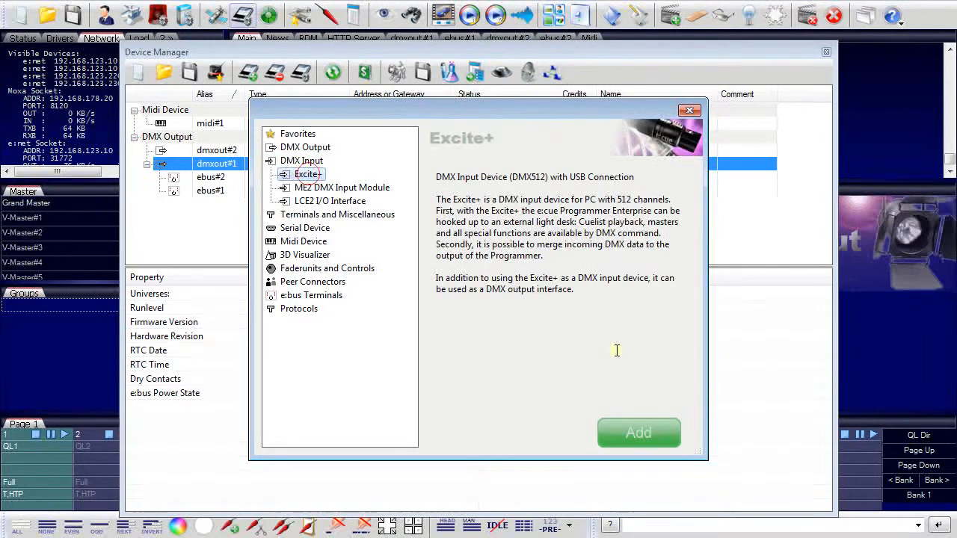
pyautogui.click(637, 432)
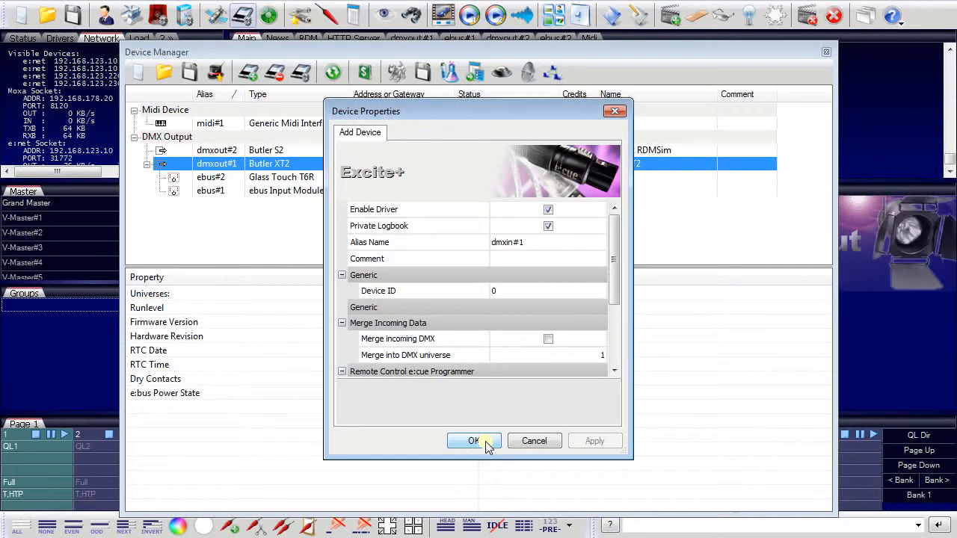
pyautogui.click(472, 439)
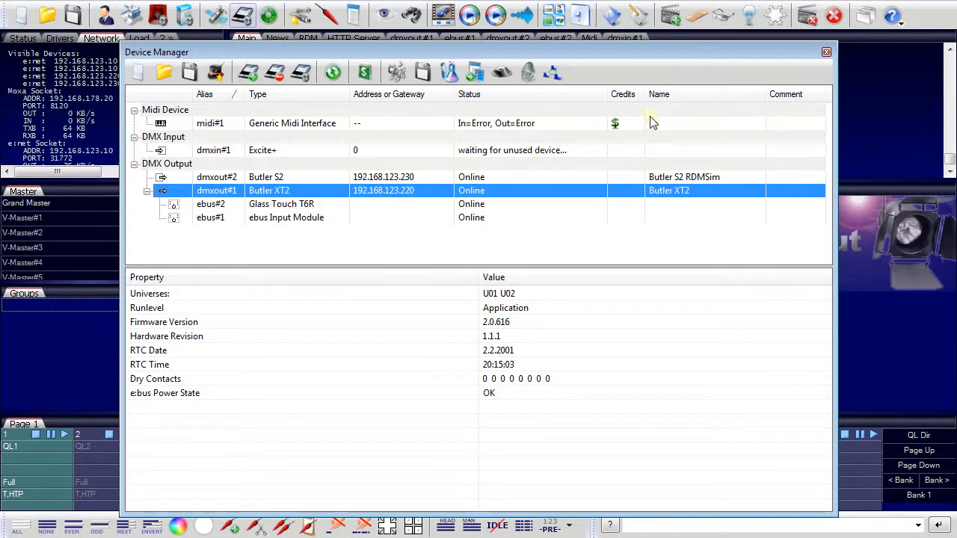
pyautogui.click(825, 51)
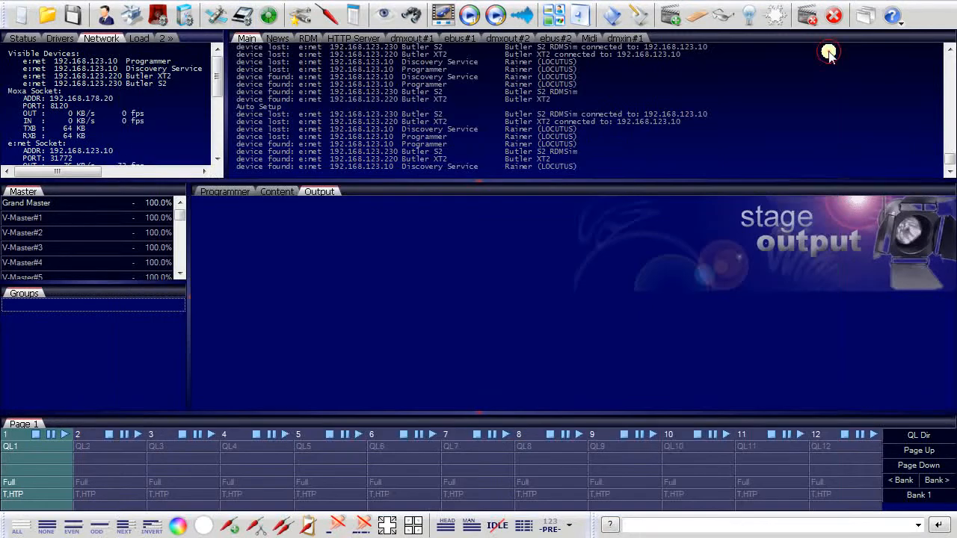
pyautogui.moveTo(877, 133)
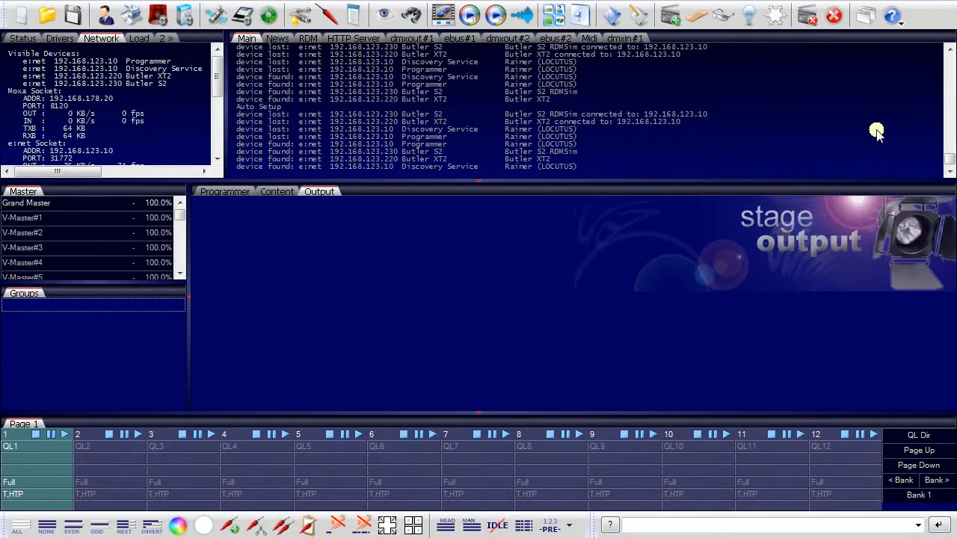